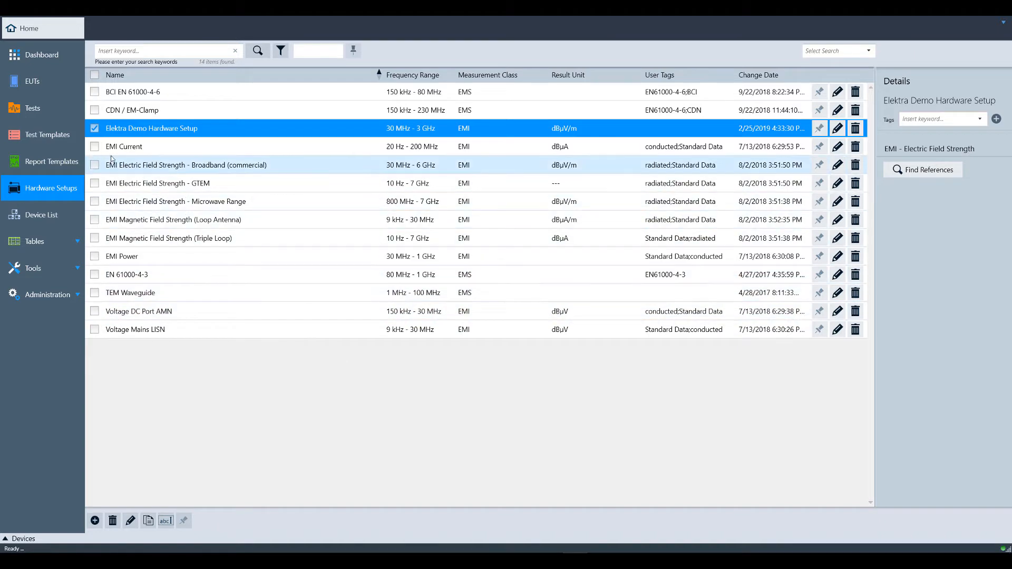
# Create a new test template of type EMI - Electric Field Strength from the Test Templates list.
pyautogui.click(48, 135)
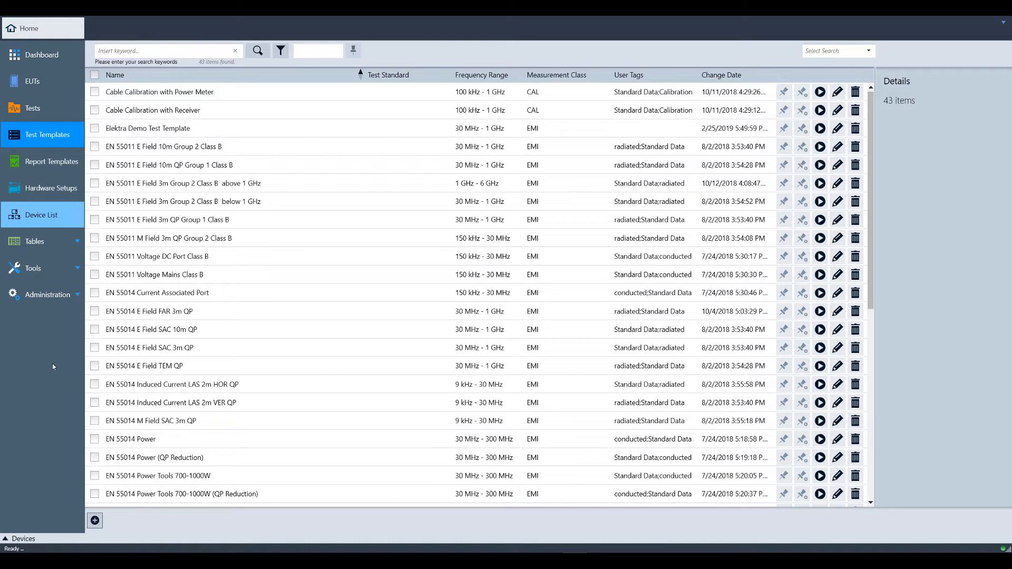
pyautogui.click(94, 521)
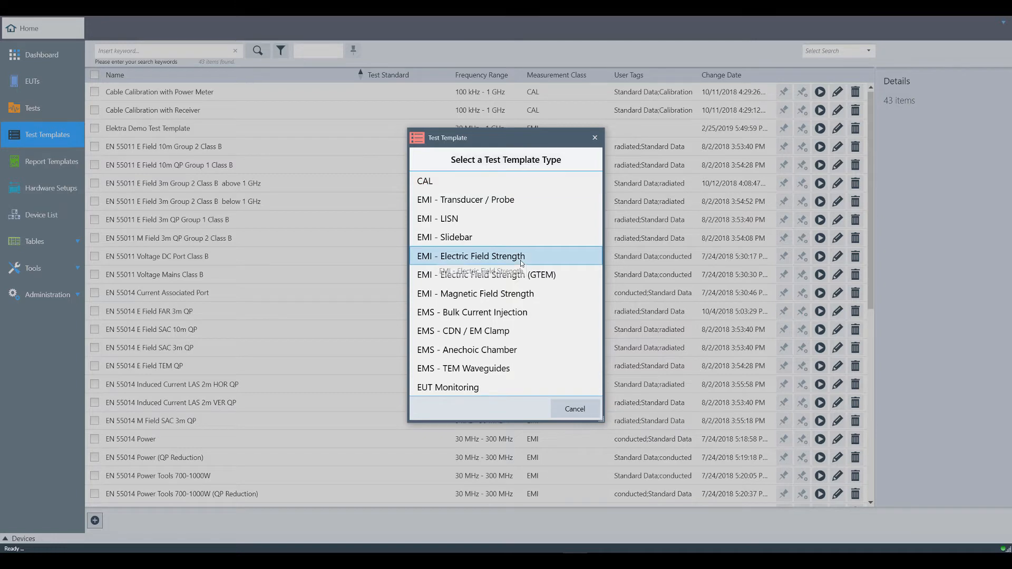
pyautogui.click(573, 409)
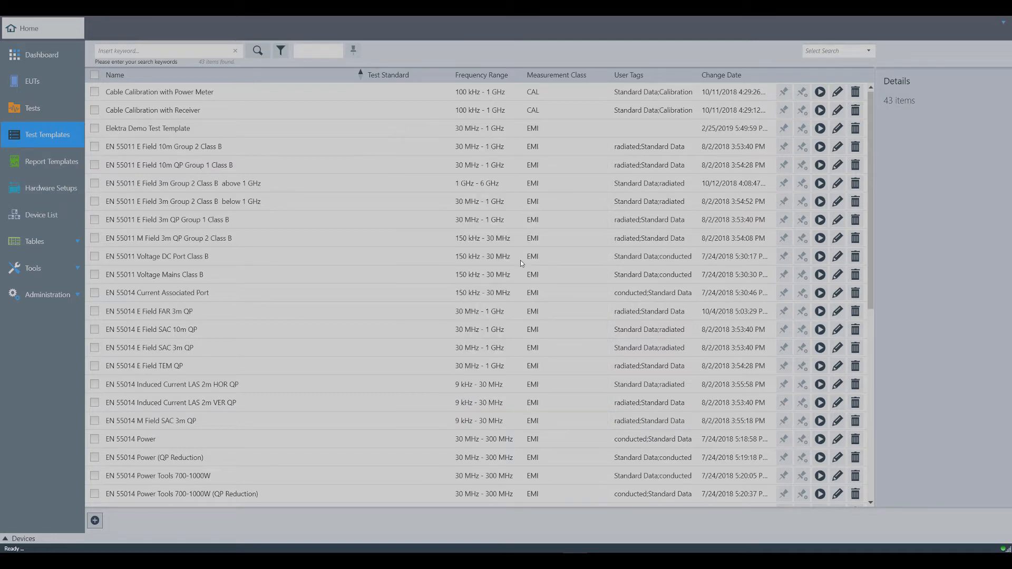
pyautogui.click(94, 520)
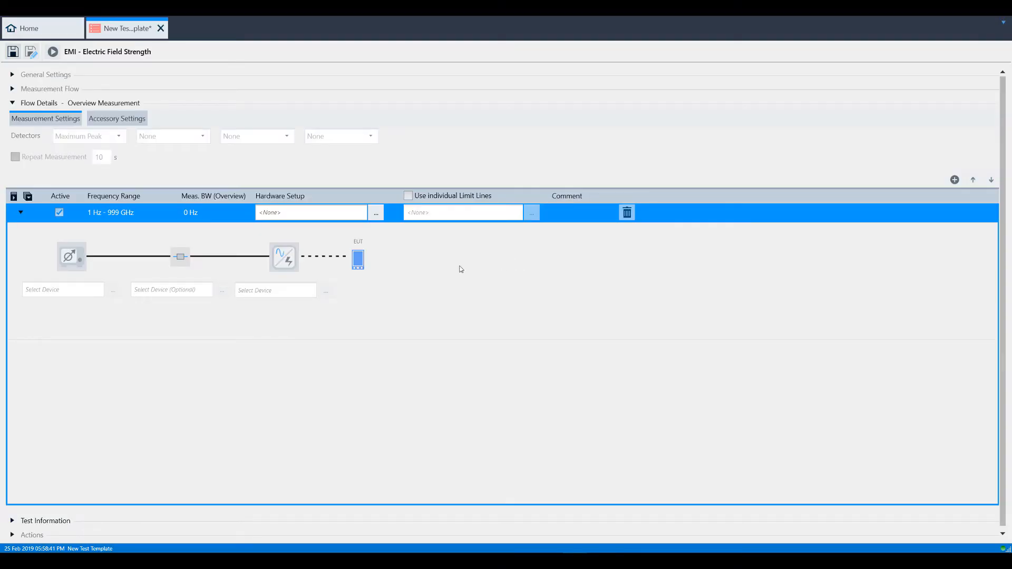
# Assign the Elektra Demo Hardware Setup (30 MHz–3 GHz) to the overview measurement.
pyautogui.click(375, 212)
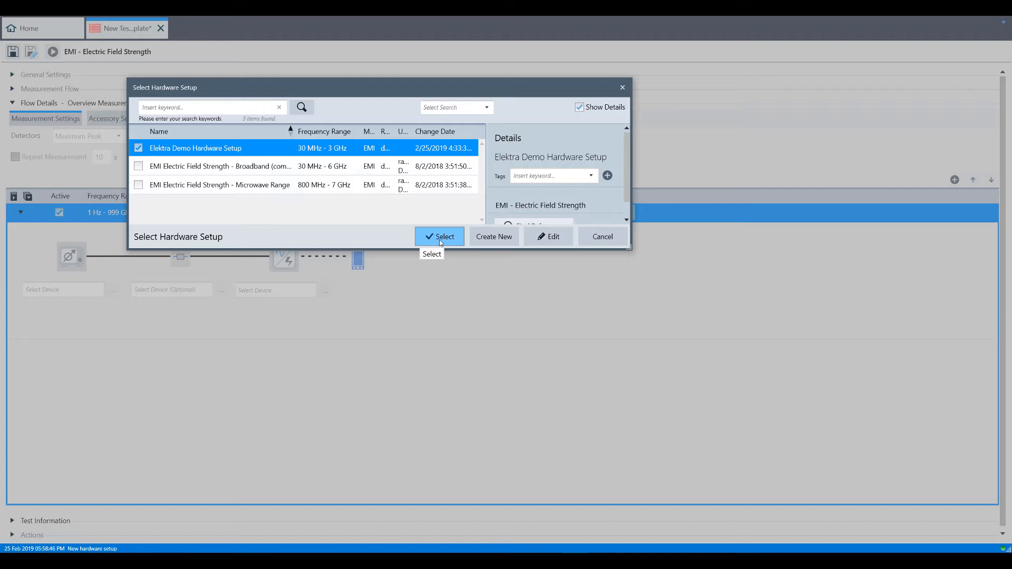
pyautogui.click(440, 236)
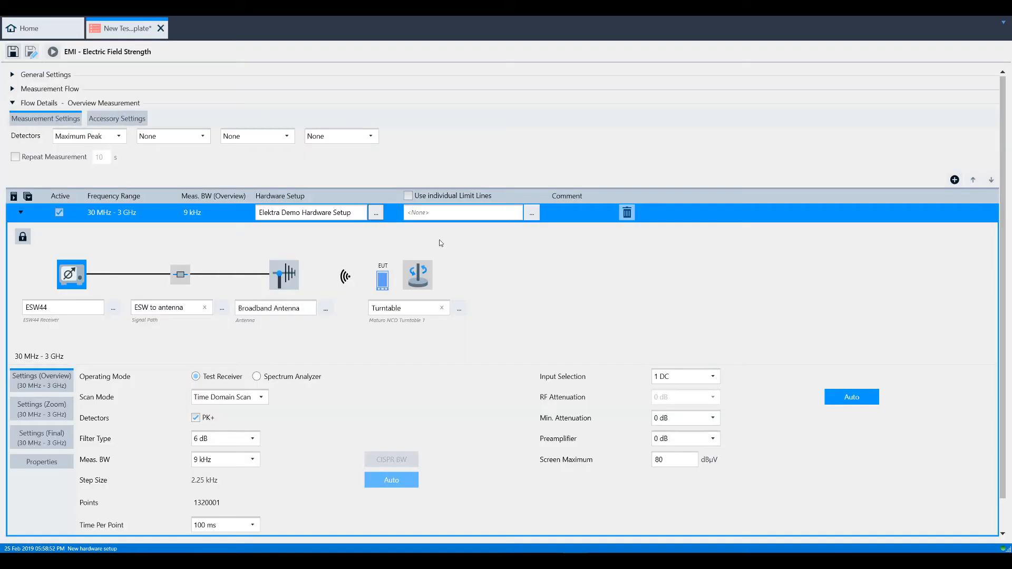
pyautogui.moveTo(13, 80)
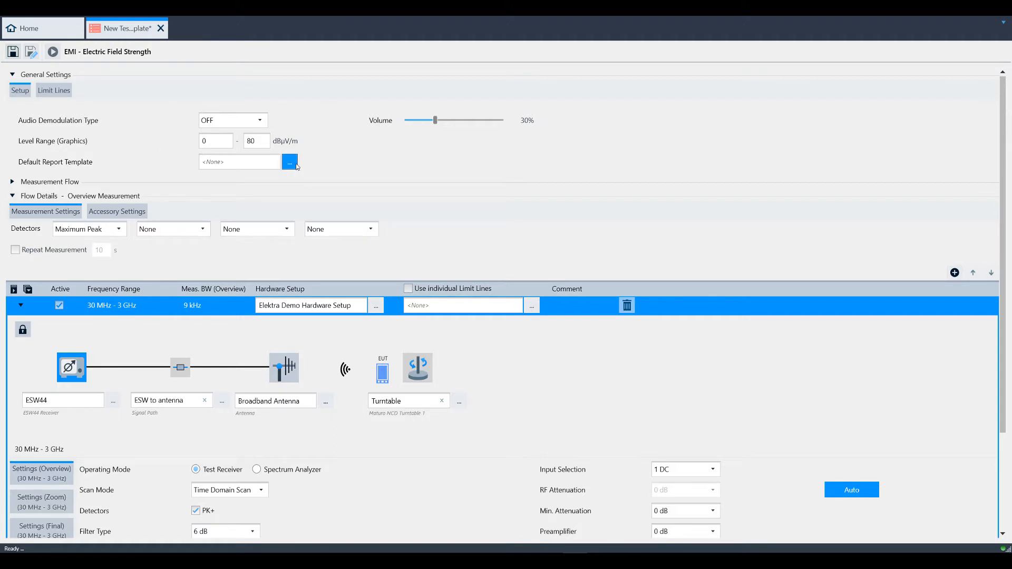
# Use Example EMI Report Template as default report, review Limit Lines, then show the Measurement Flow diagram.
pyautogui.click(289, 162)
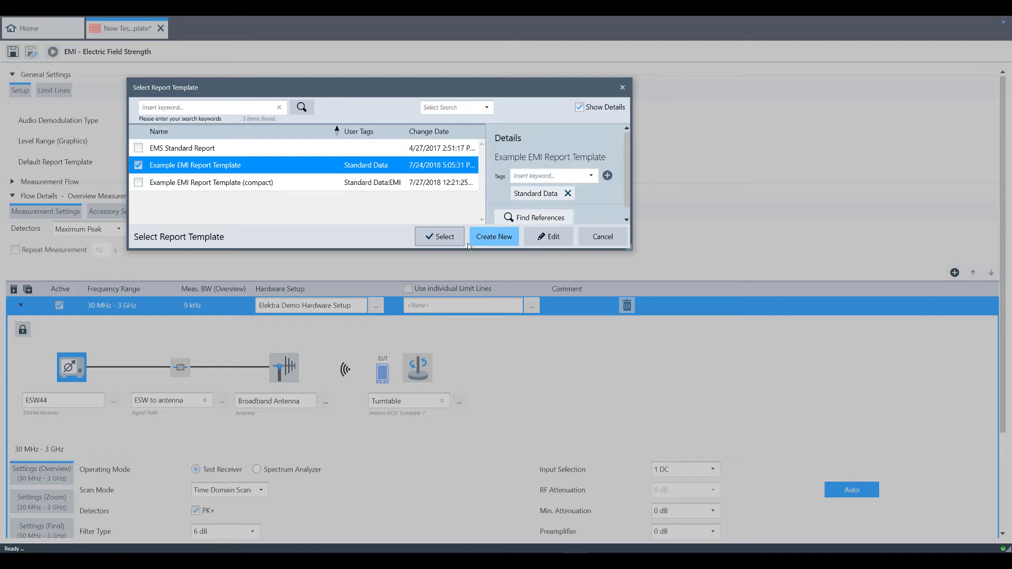
pyautogui.click(440, 236)
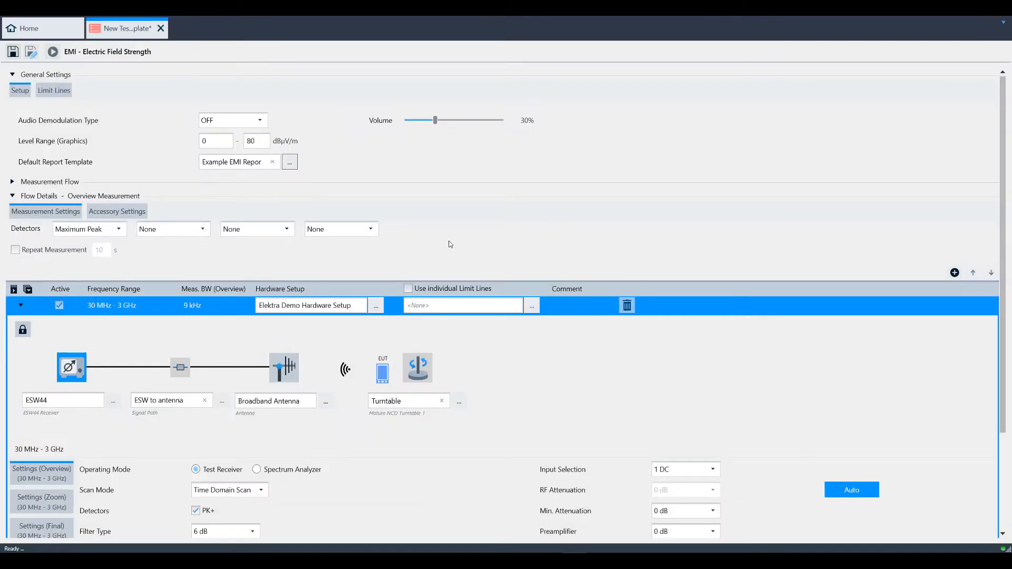
pyautogui.moveTo(280, 100)
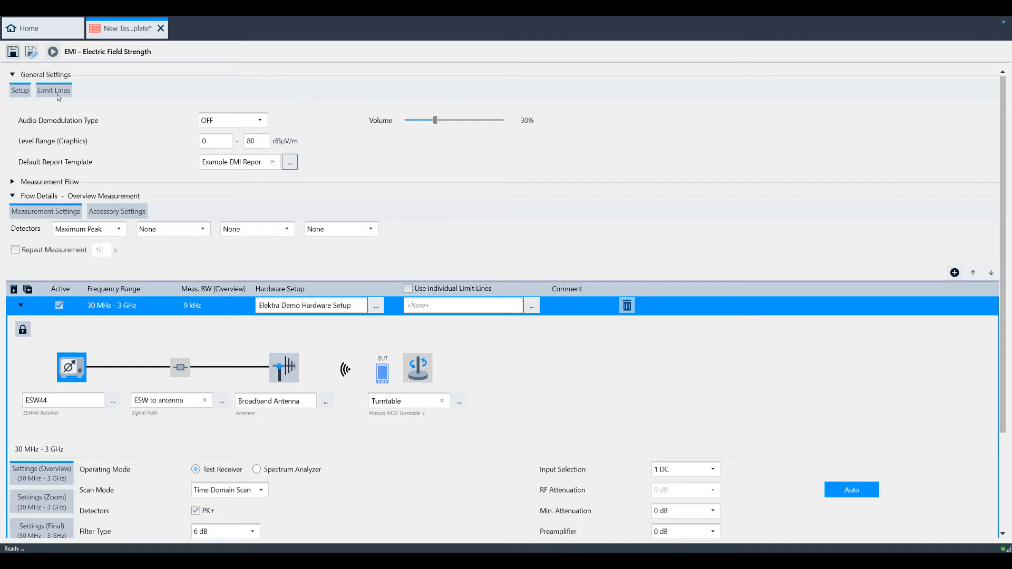
pyautogui.click(54, 89)
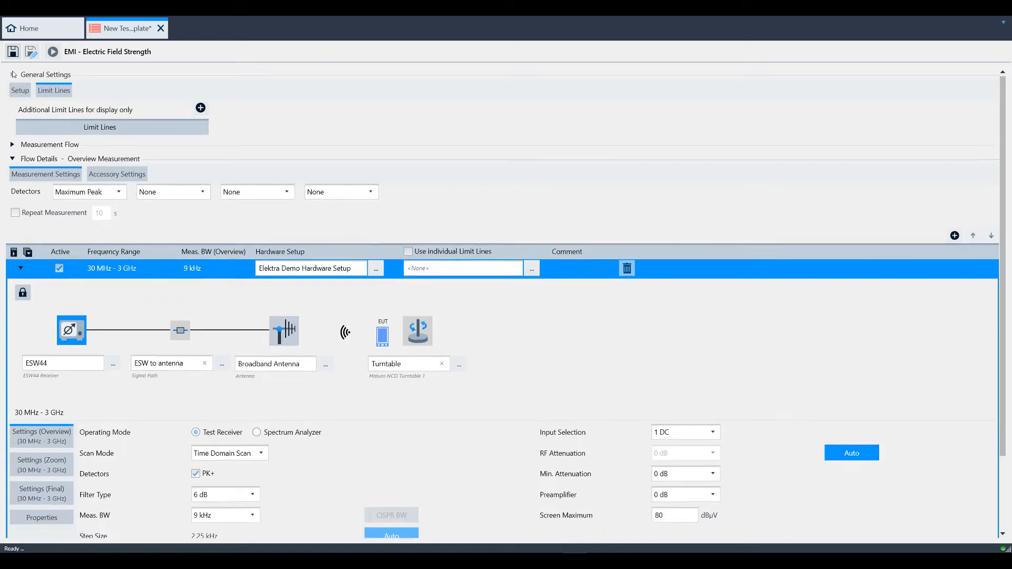
pyautogui.click(12, 89)
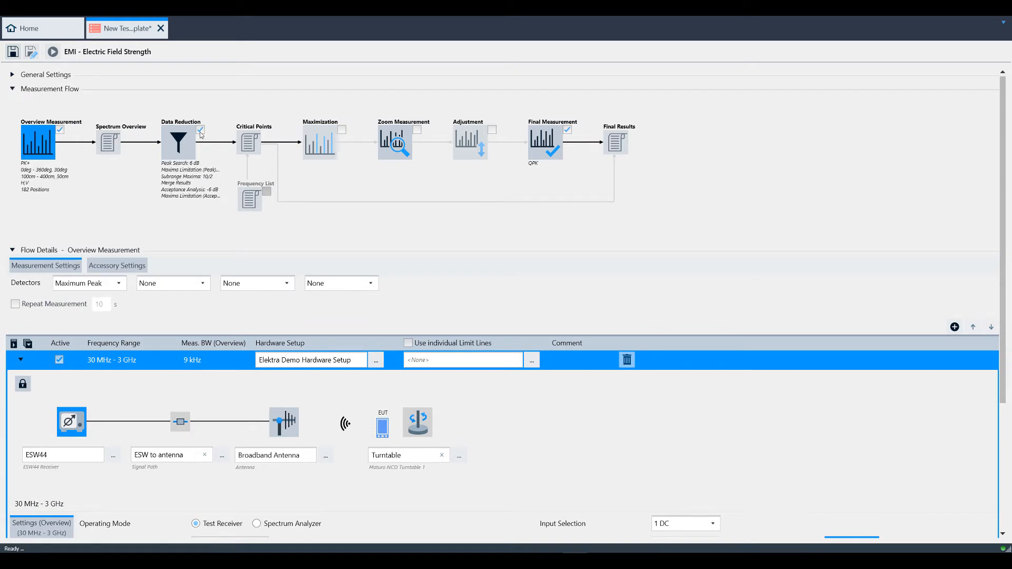
# Enable the Maximization and Zoom Measurement flow steps, then return to the Overview Measurement block.
pyautogui.click(178, 141)
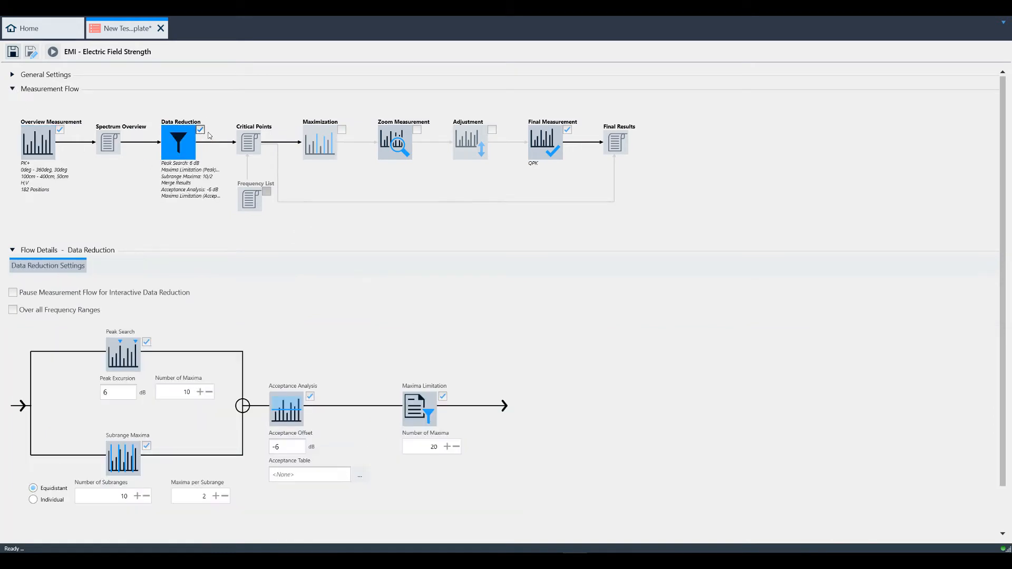
pyautogui.click(319, 140)
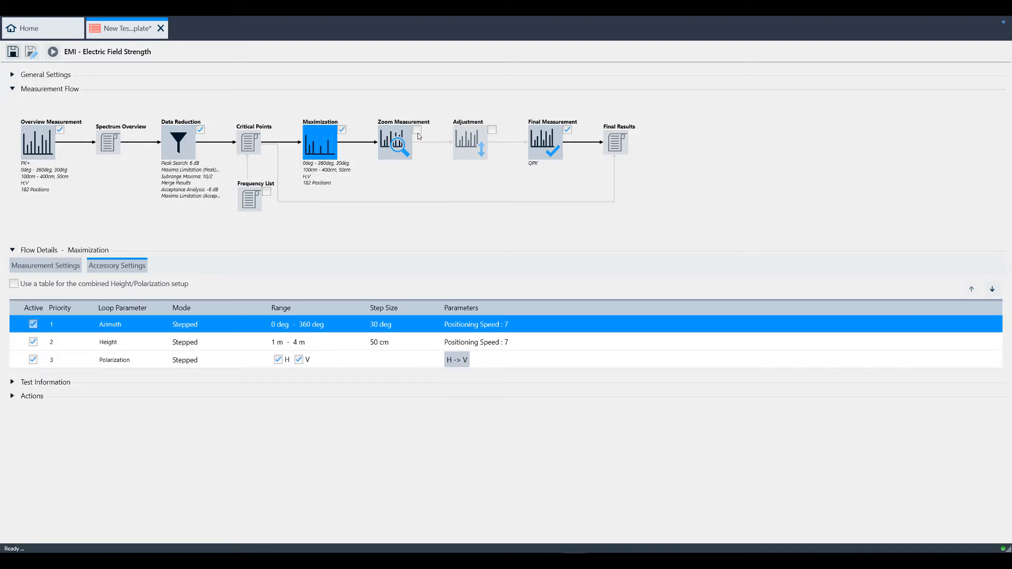
pyautogui.click(470, 141)
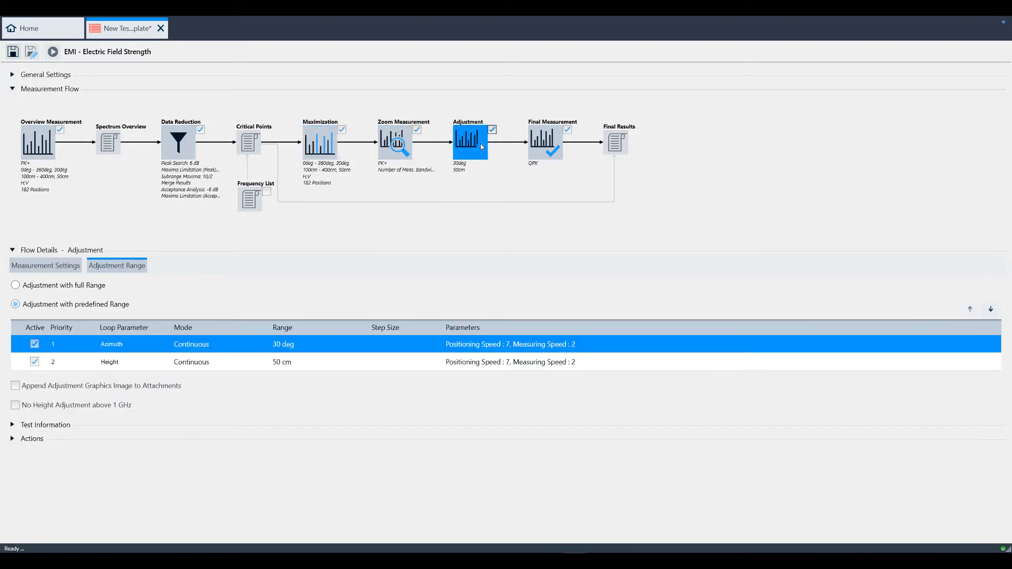
pyautogui.moveTo(290, 188)
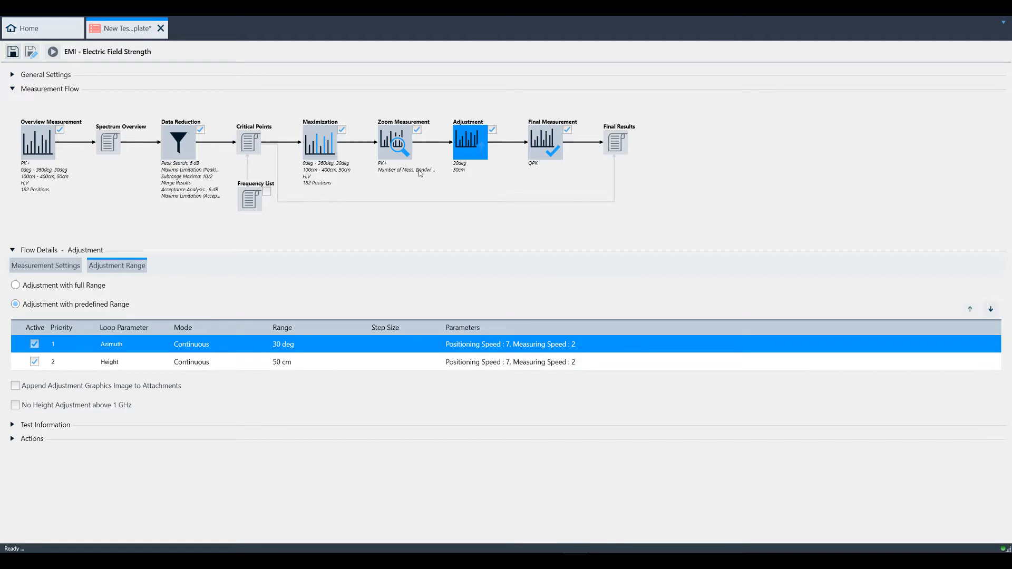
pyautogui.moveTo(573, 130)
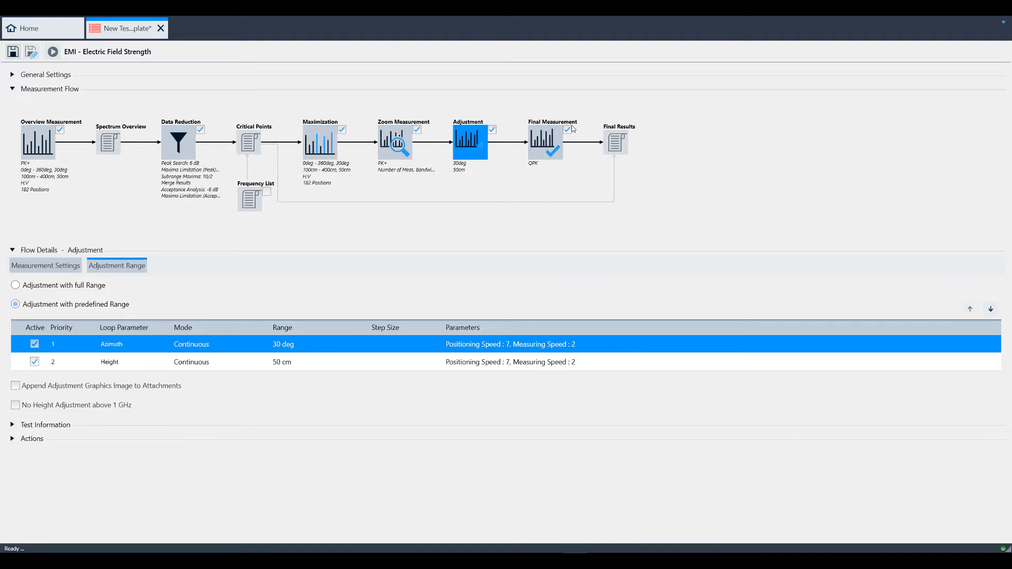
pyautogui.moveTo(55, 148)
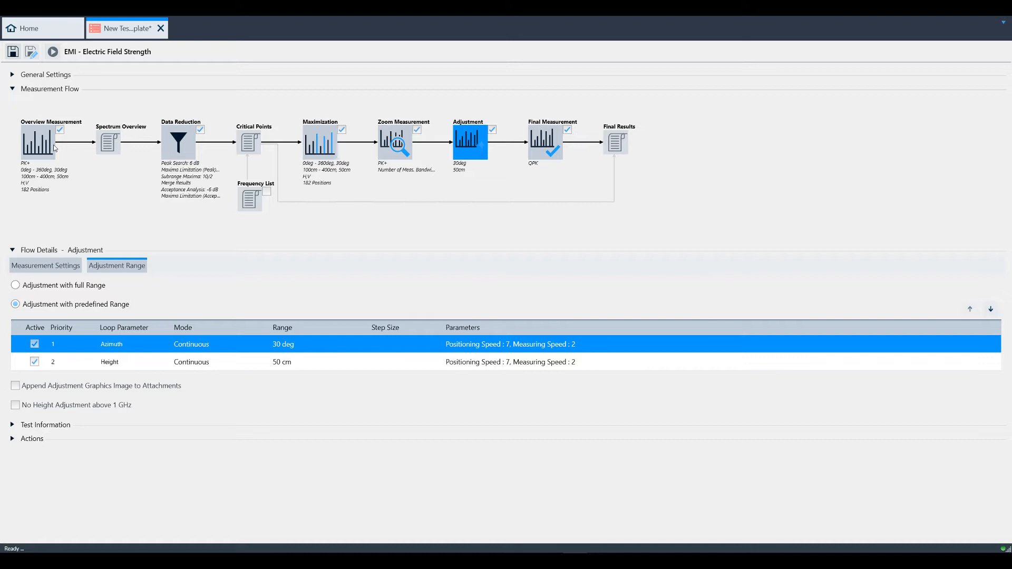
pyautogui.click(38, 142)
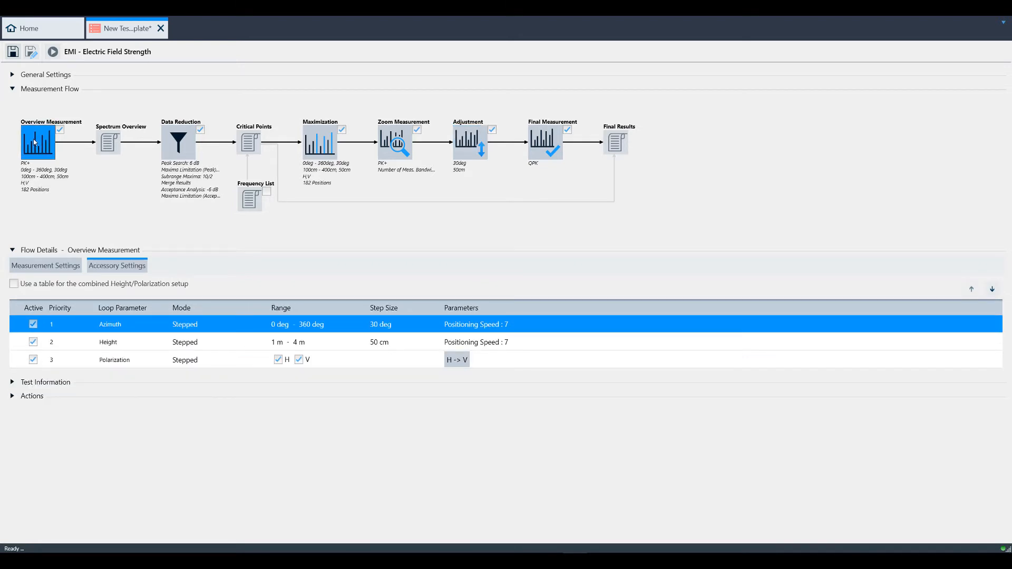
# Review the overview measurement settings, toggling Repeat Measurement on and back off.
pyautogui.click(45, 265)
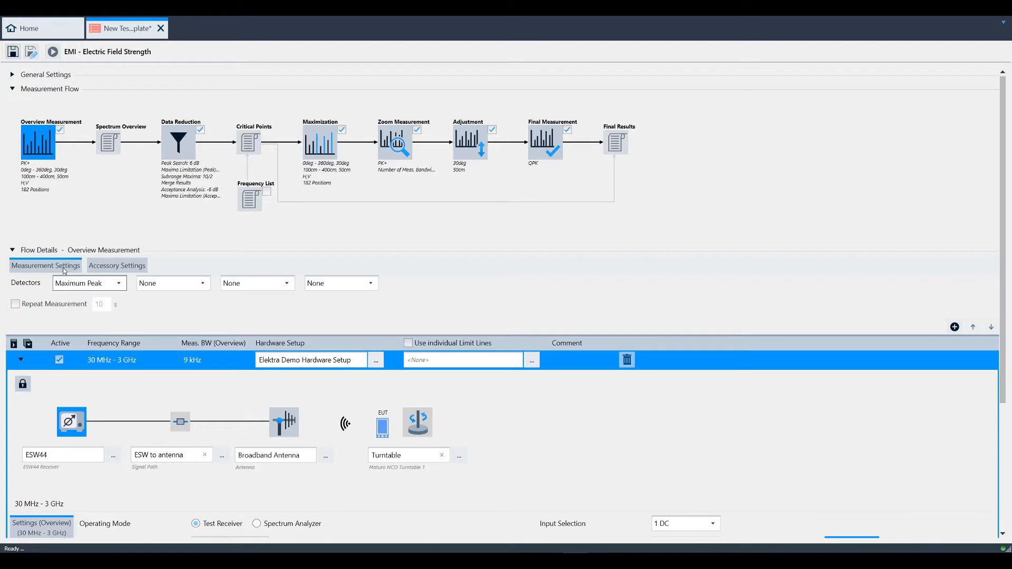
pyautogui.moveTo(150, 297)
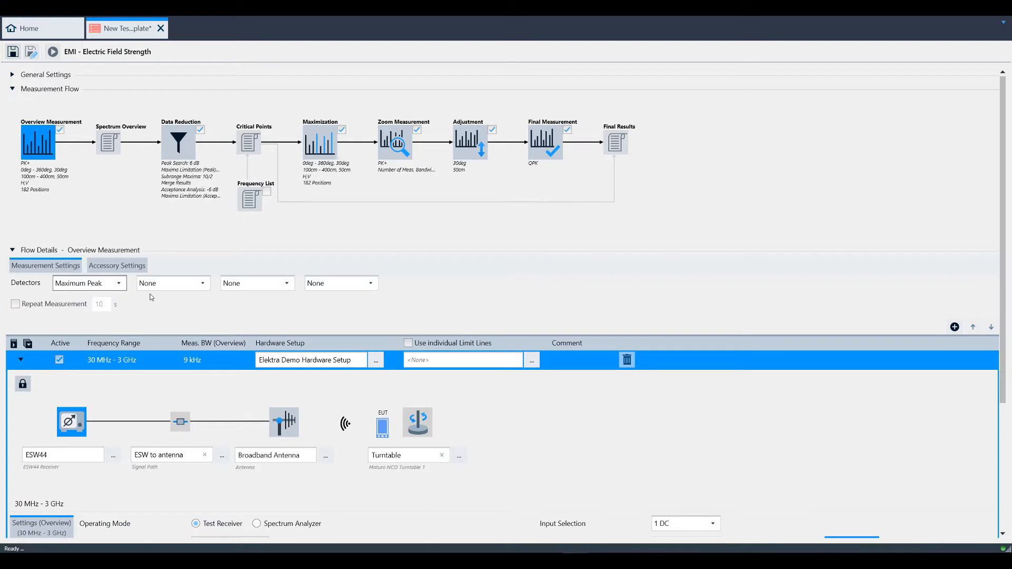
pyautogui.moveTo(132, 315)
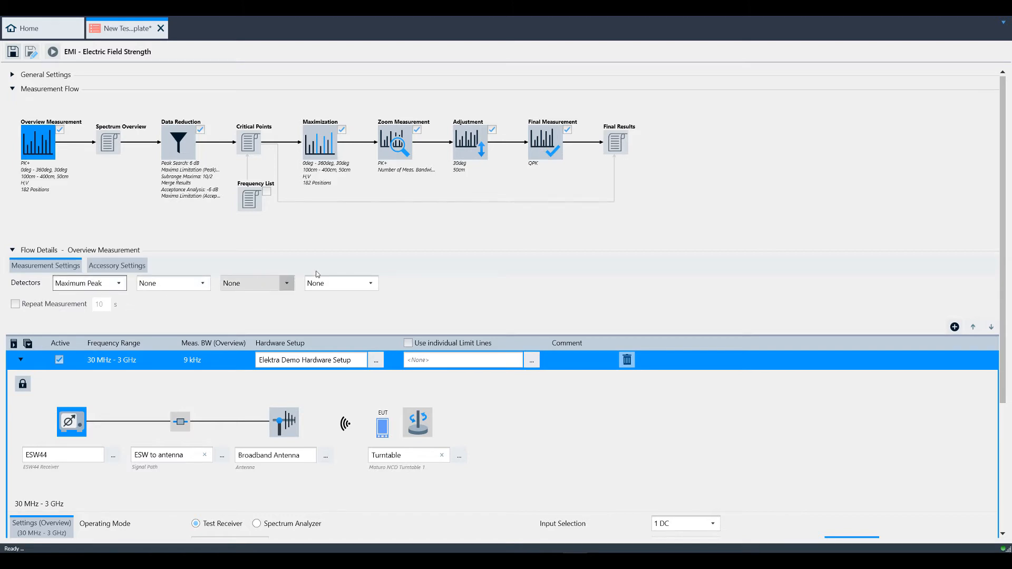
pyautogui.moveTo(325, 286)
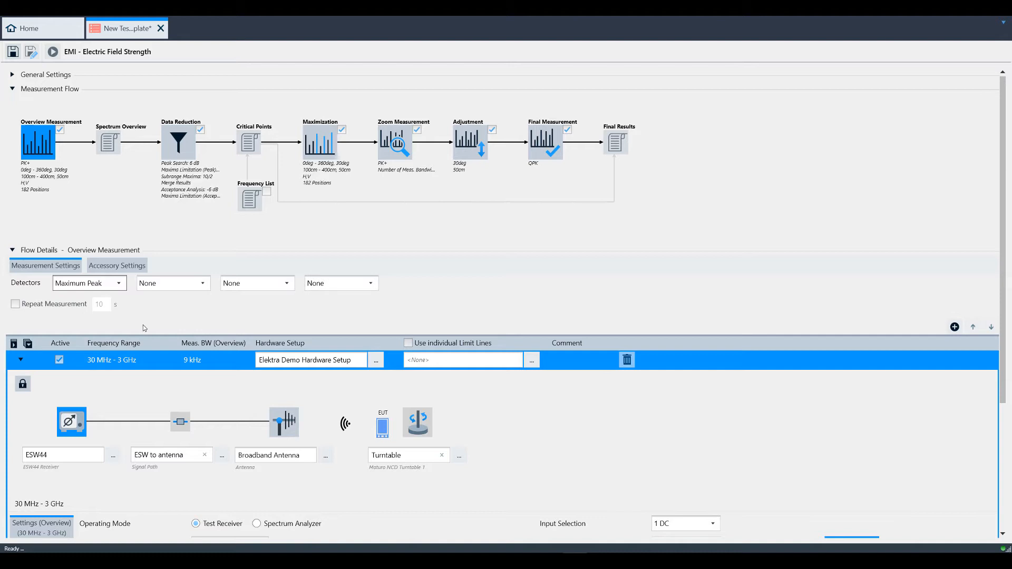
pyautogui.click(15, 304)
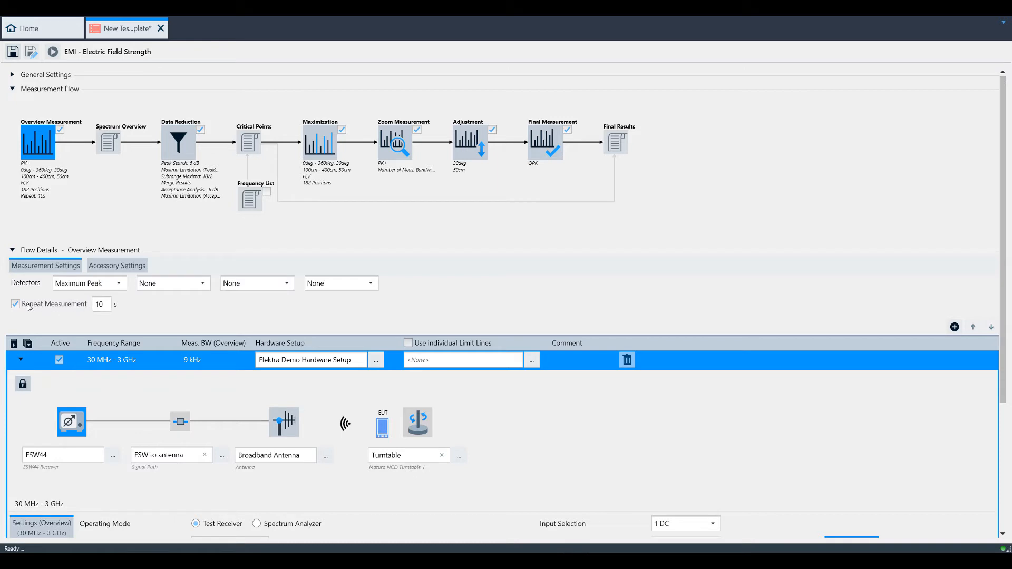
pyautogui.click(15, 304)
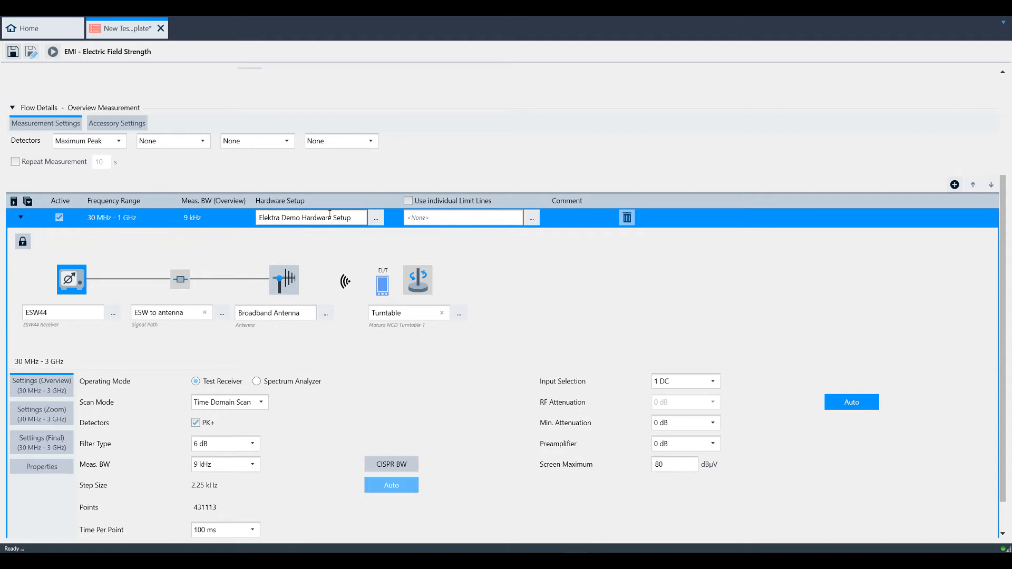
# Assign the EN 55014 E Field SAC 10m QP limit line to the 30 MHz–1 GHz overview range.
pyautogui.click(531, 218)
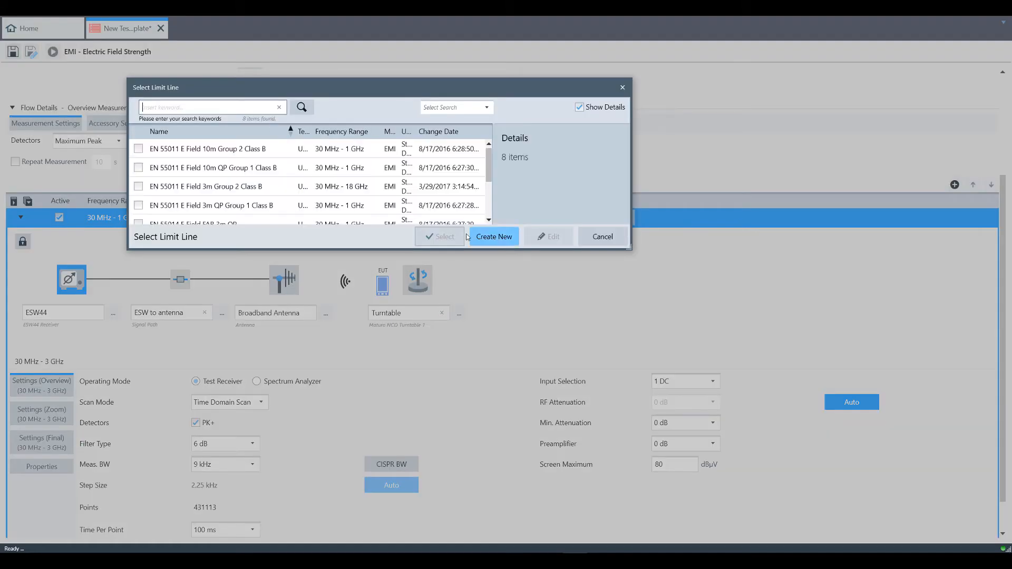
pyautogui.scroll(-3)
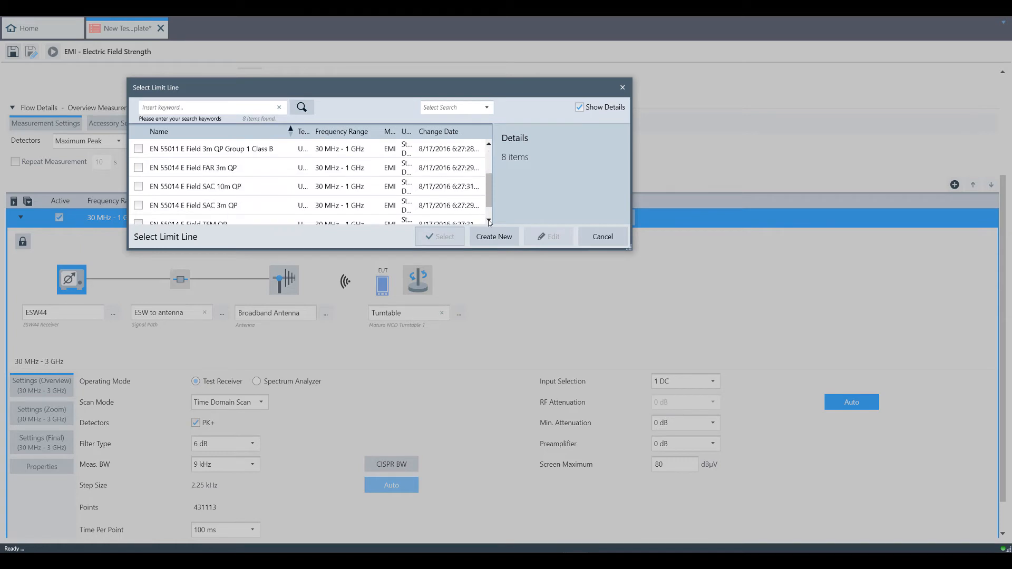
pyautogui.click(193, 186)
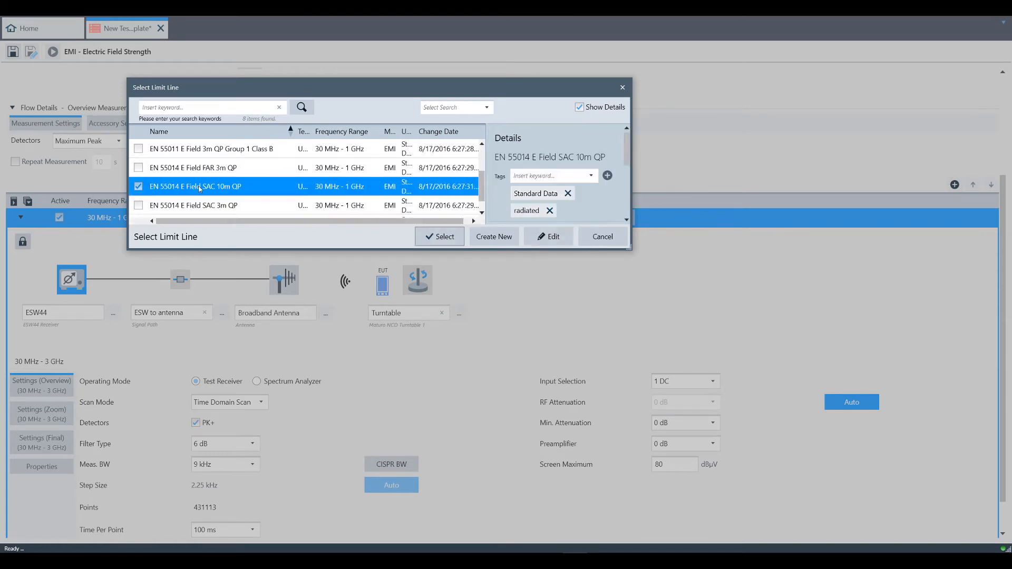
pyautogui.click(439, 236)
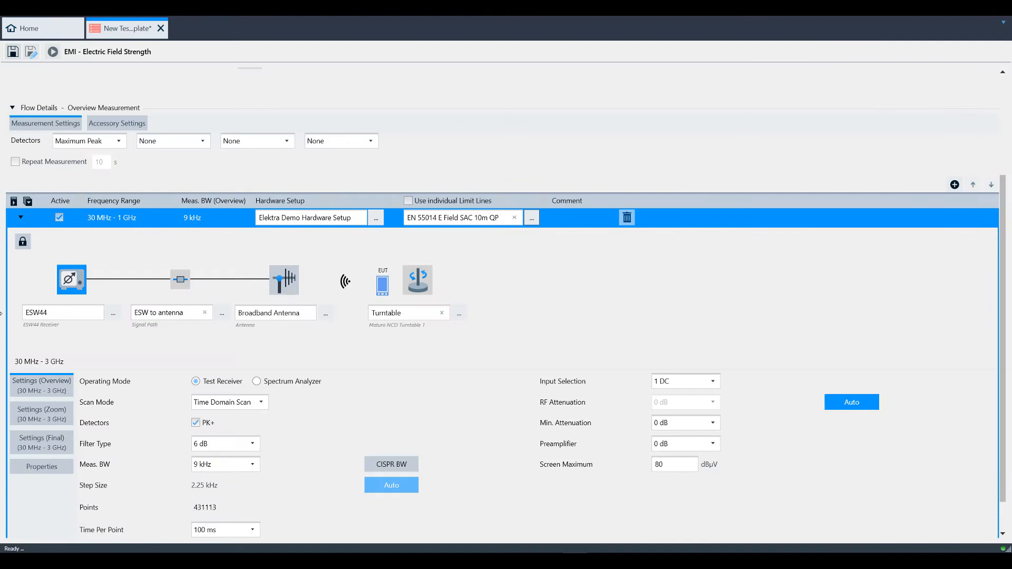
pyautogui.moveTo(83, 254)
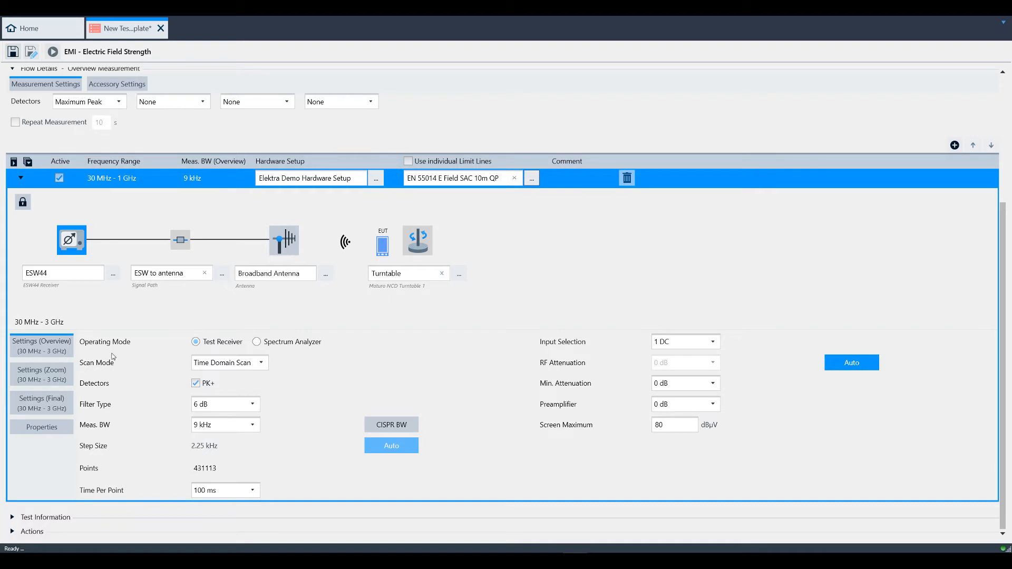
pyautogui.moveTo(108, 402)
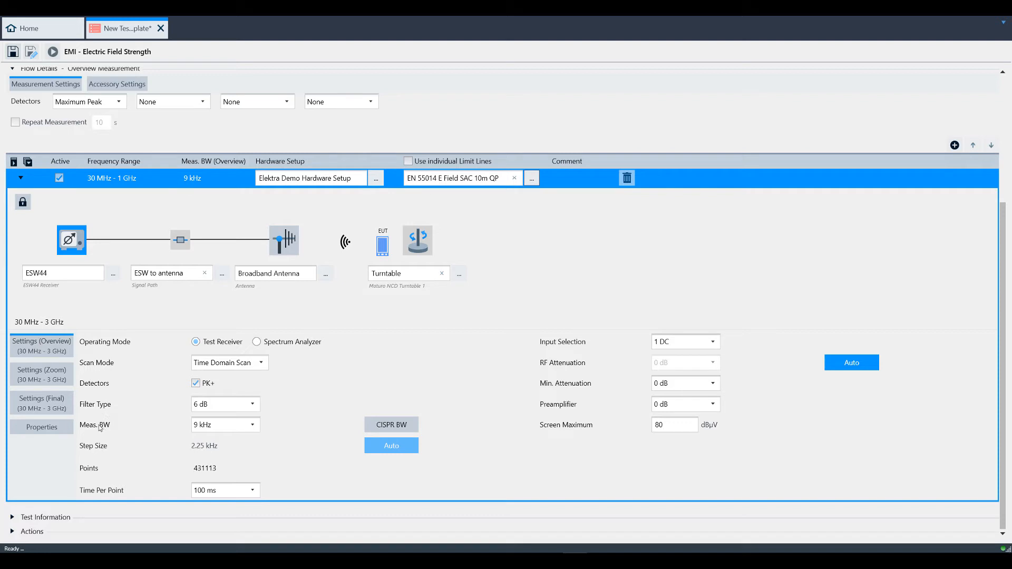
pyautogui.moveTo(515, 343)
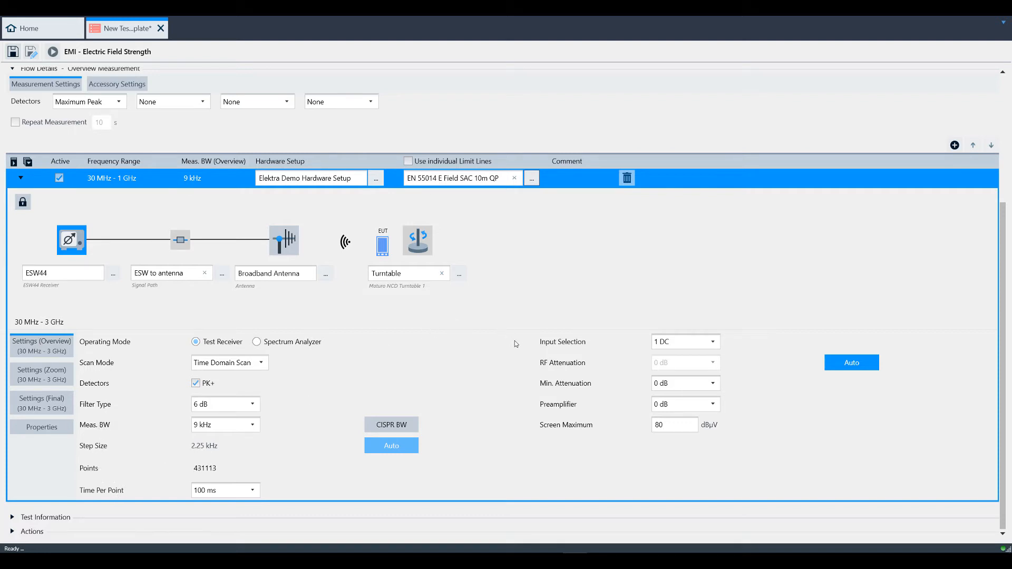
pyautogui.moveTo(550, 416)
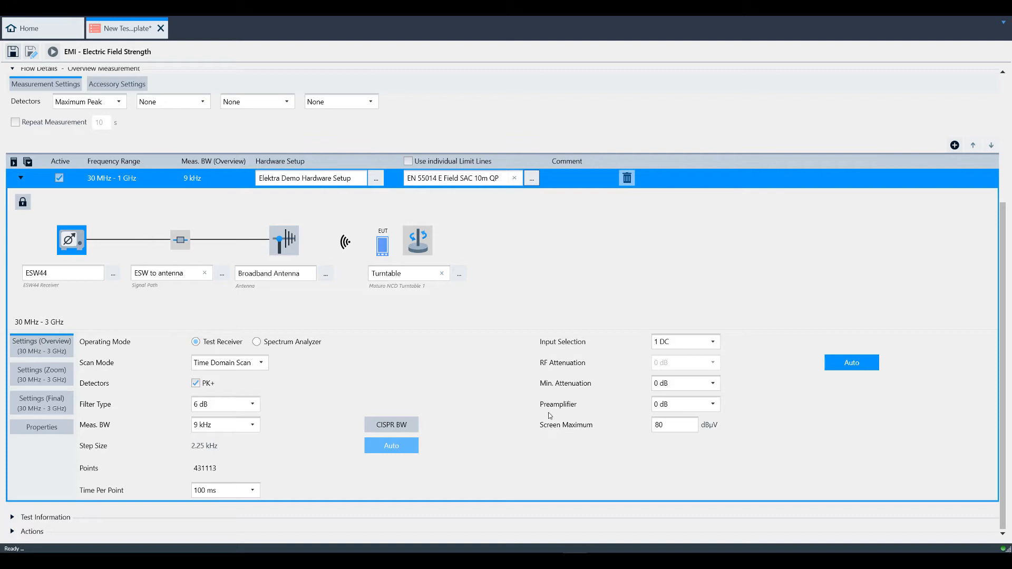
pyautogui.moveTo(373, 268)
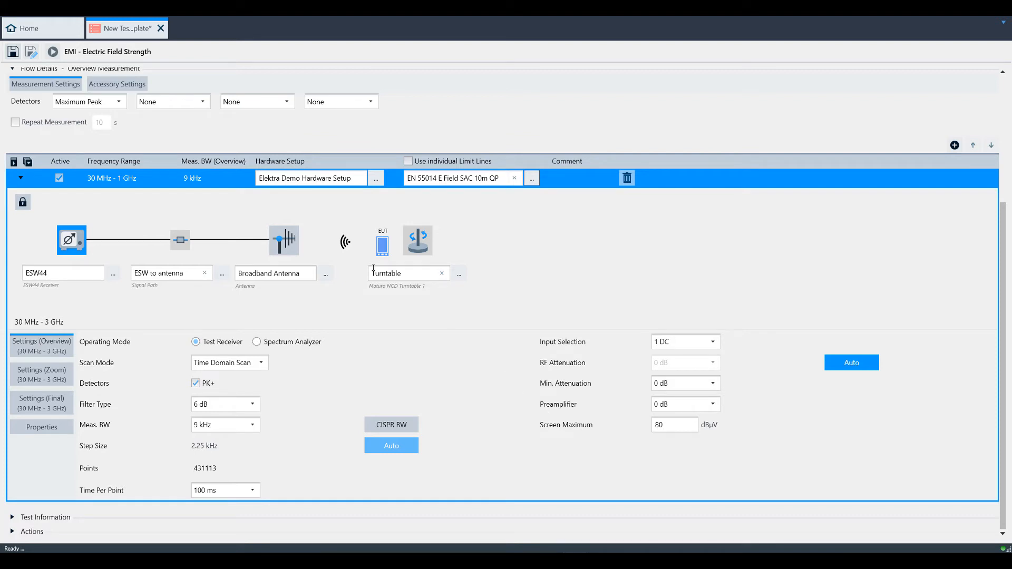
# Set azimuth mode to Continuous in Accessory Settings and recheck H polarization, giving order V,H and 14 positions.
pyautogui.click(116, 265)
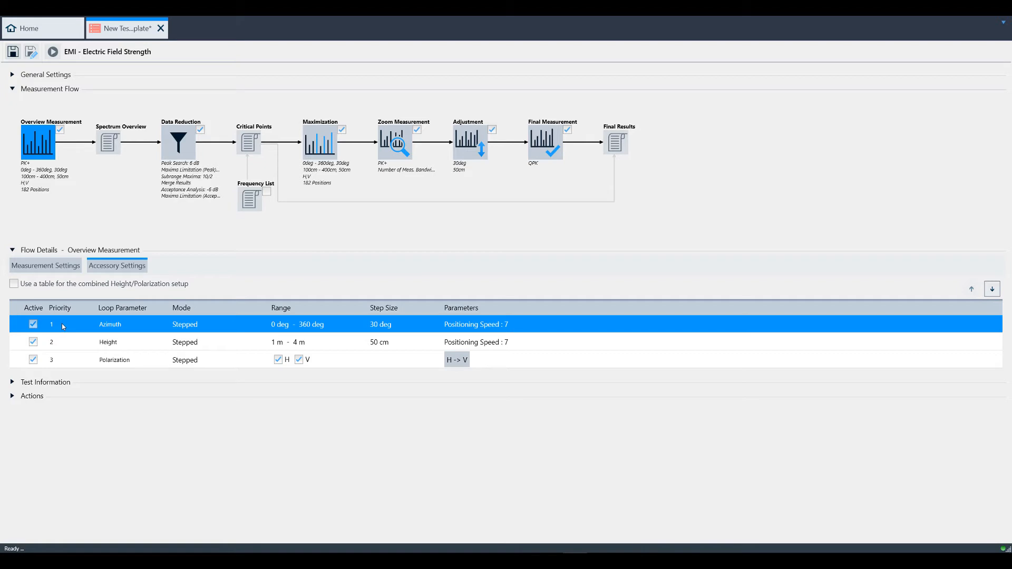
pyautogui.moveTo(73, 304)
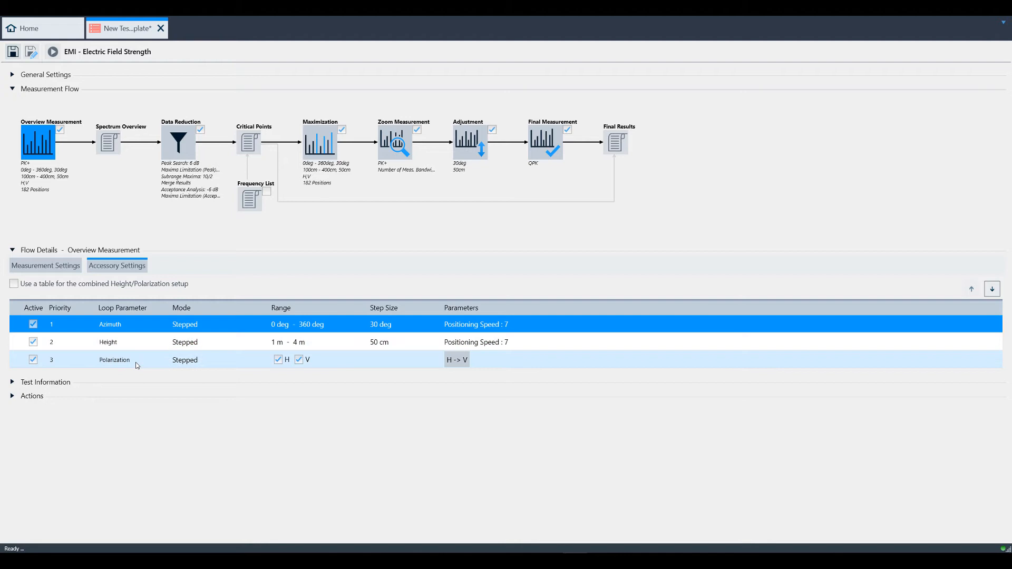
pyautogui.click(108, 342)
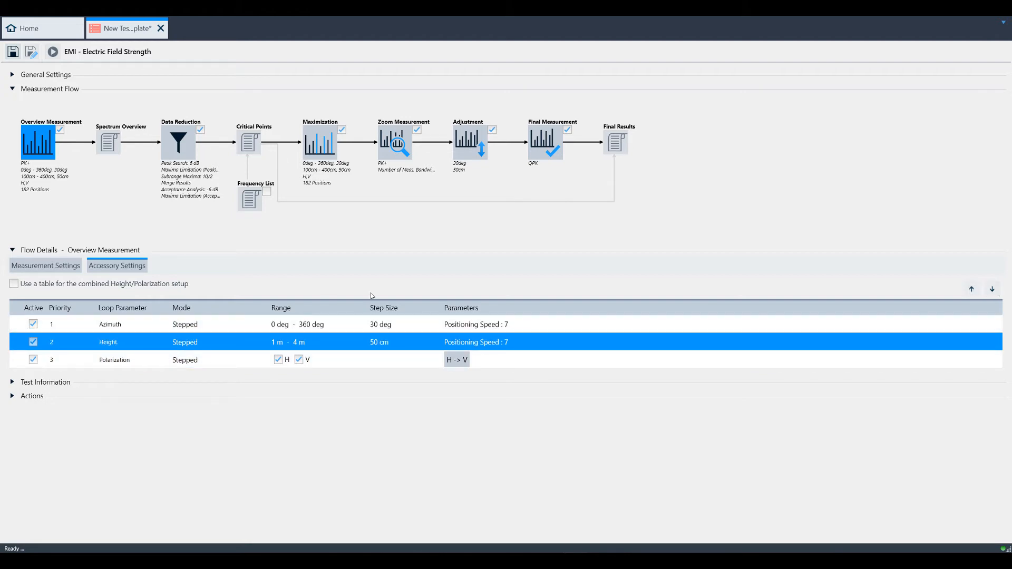
pyautogui.moveTo(993, 290)
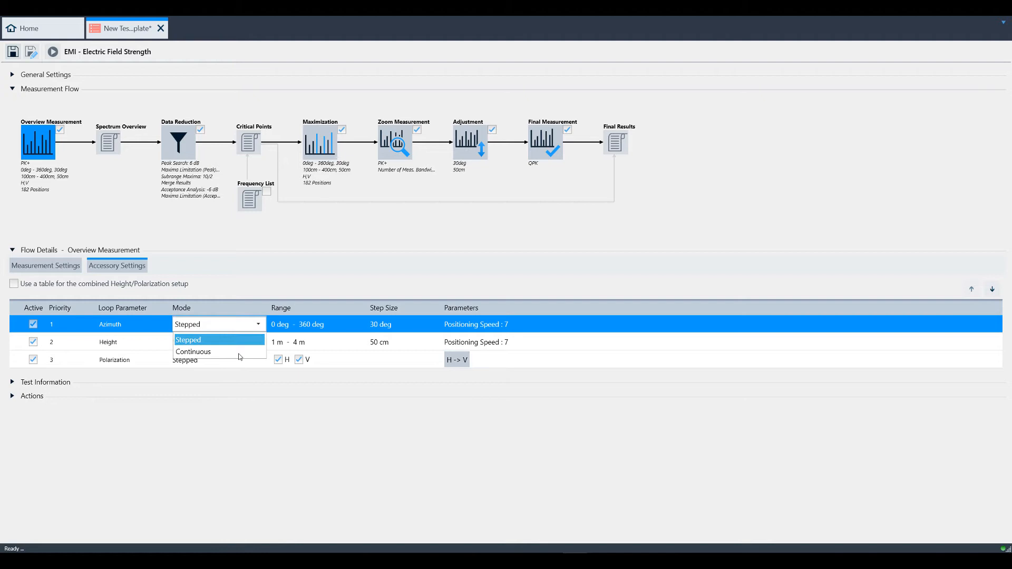
pyautogui.click(193, 351)
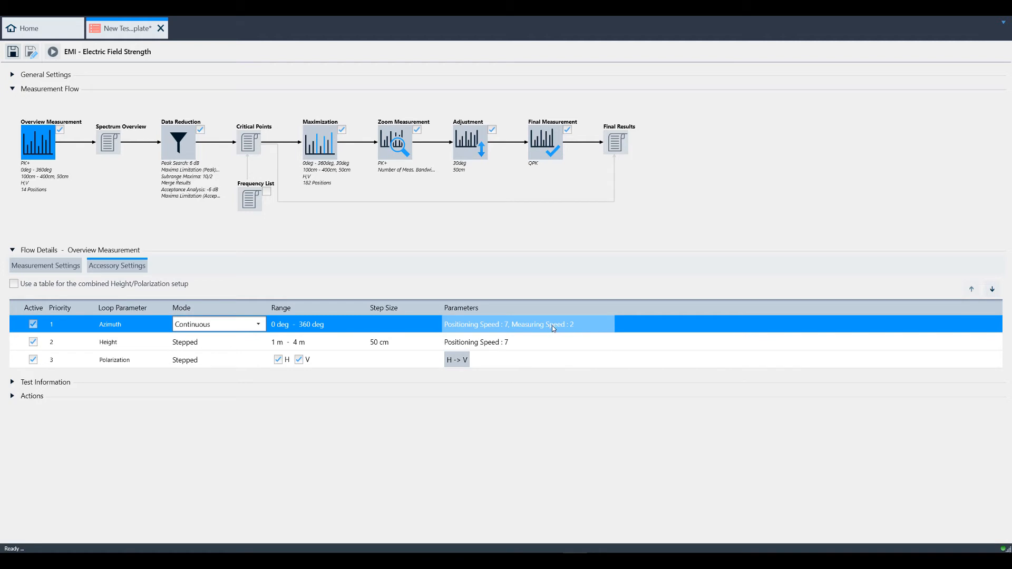
pyautogui.click(524, 324)
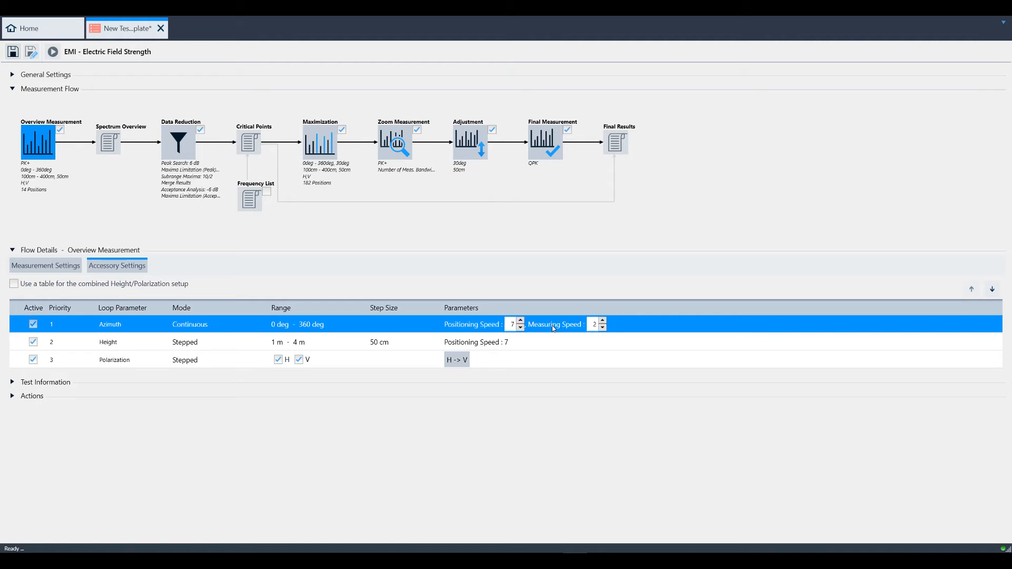
pyautogui.click(185, 342)
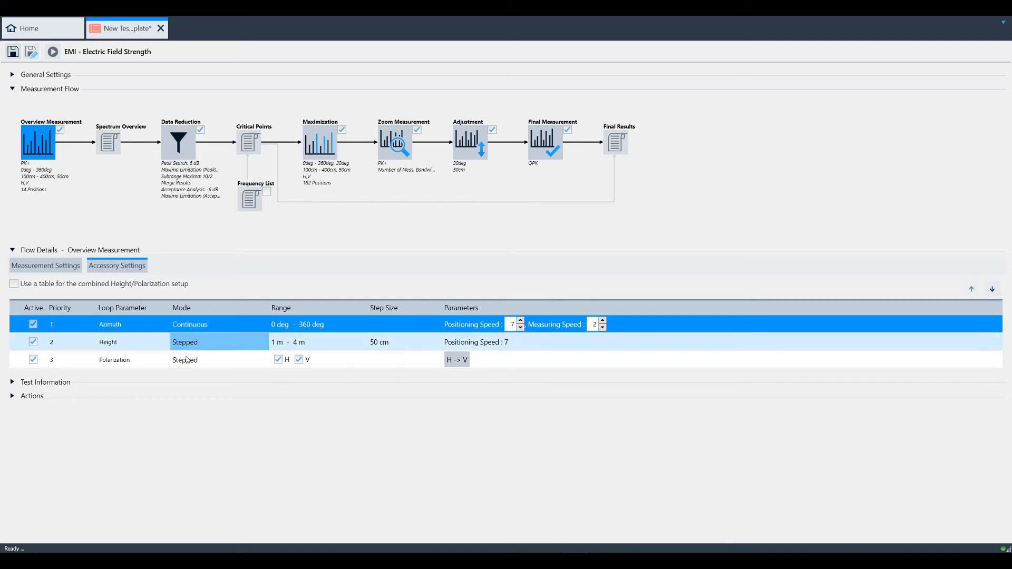
pyautogui.click(278, 360)
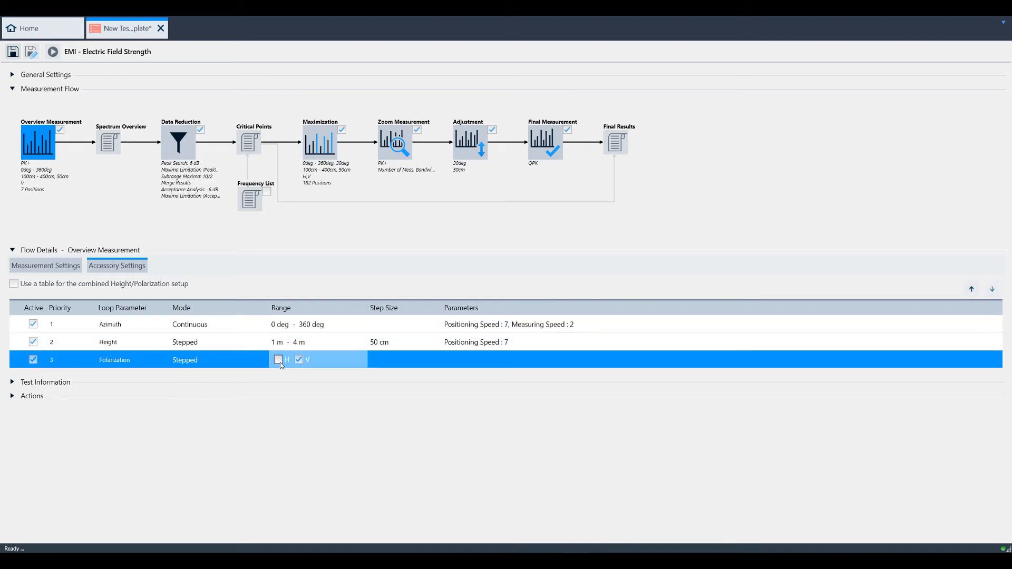
pyautogui.click(279, 360)
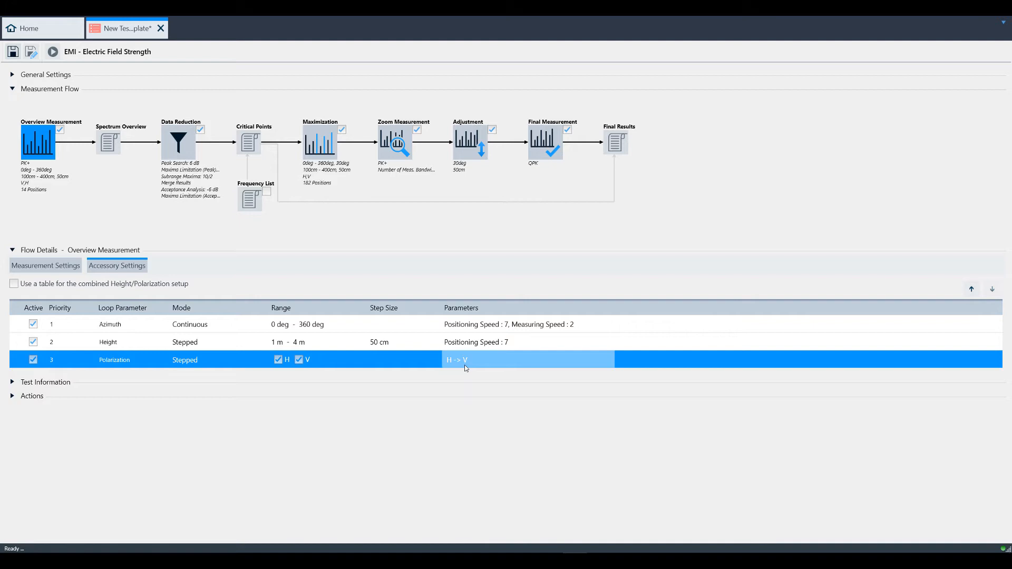
pyautogui.click(456, 360)
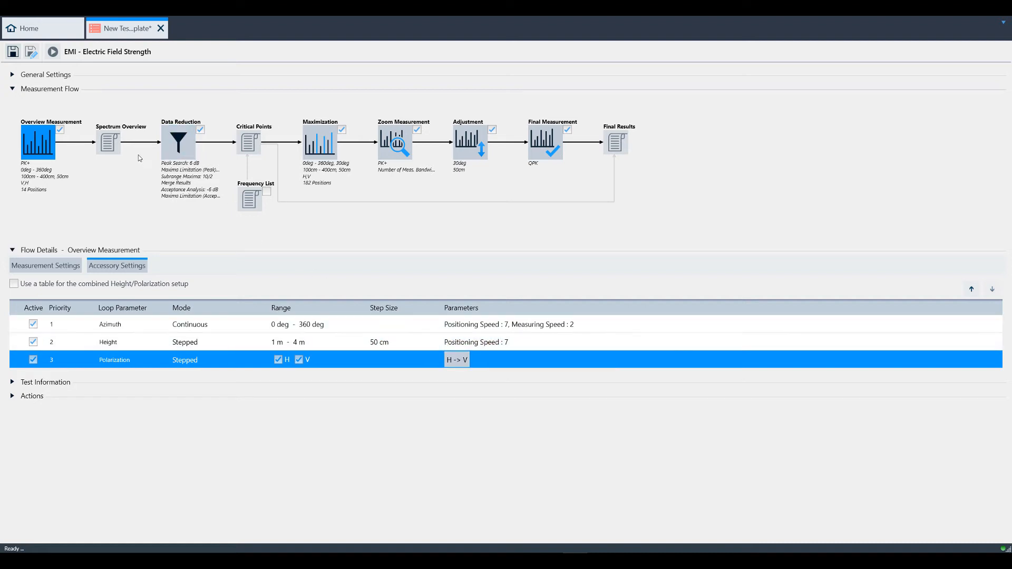
pyautogui.moveTo(149, 138)
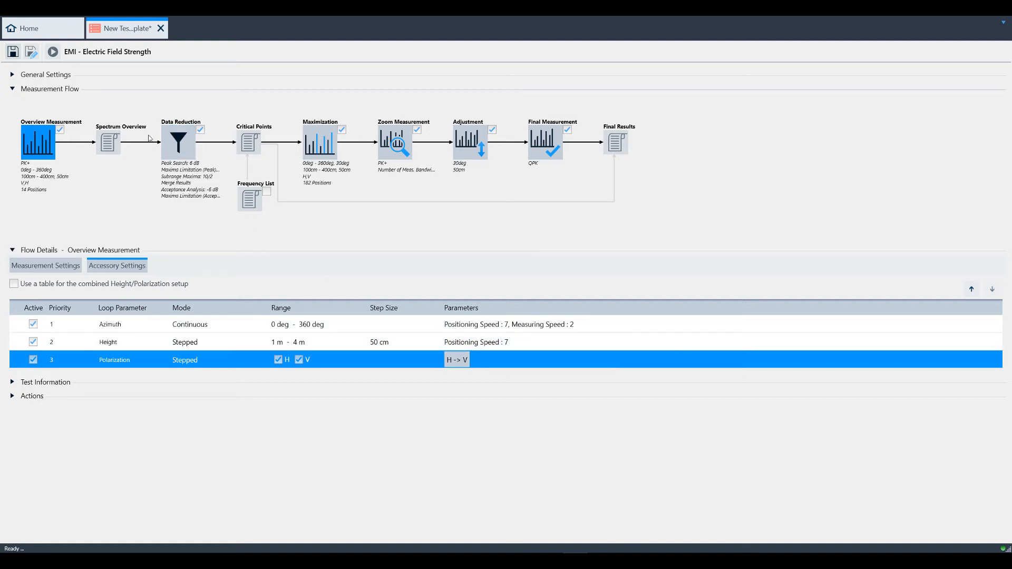
pyautogui.moveTo(139, 153)
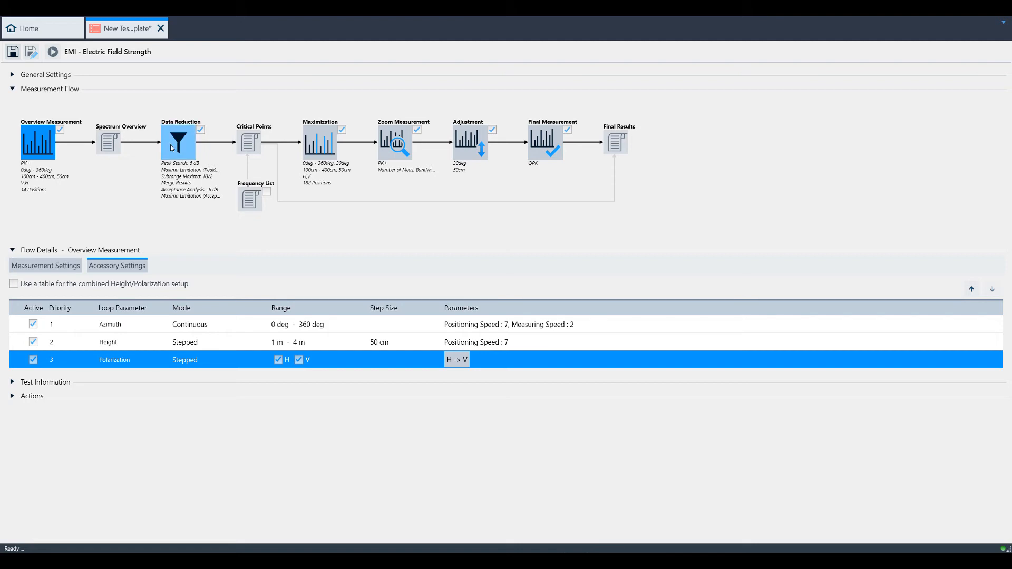
pyautogui.moveTo(175, 151)
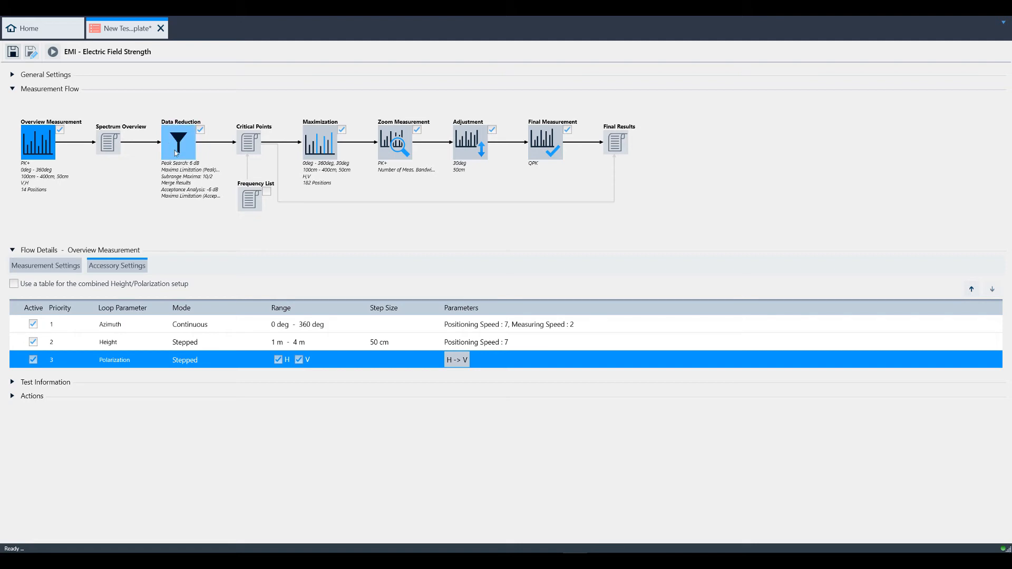
# Enable Pause Measurement Flow for Interactive Data Reduction in the Data Reduction block.
pyautogui.click(178, 144)
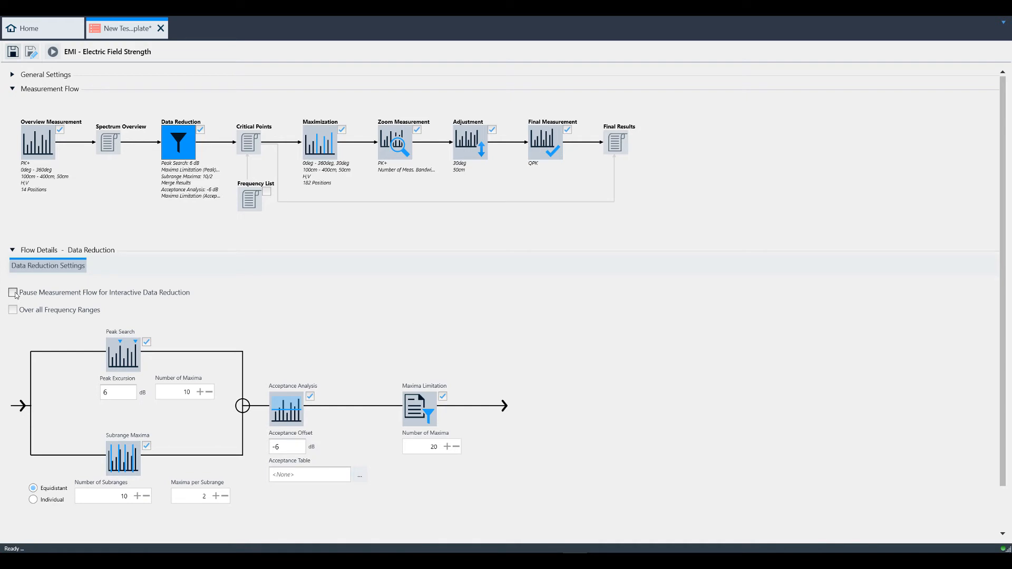
pyautogui.click(12, 293)
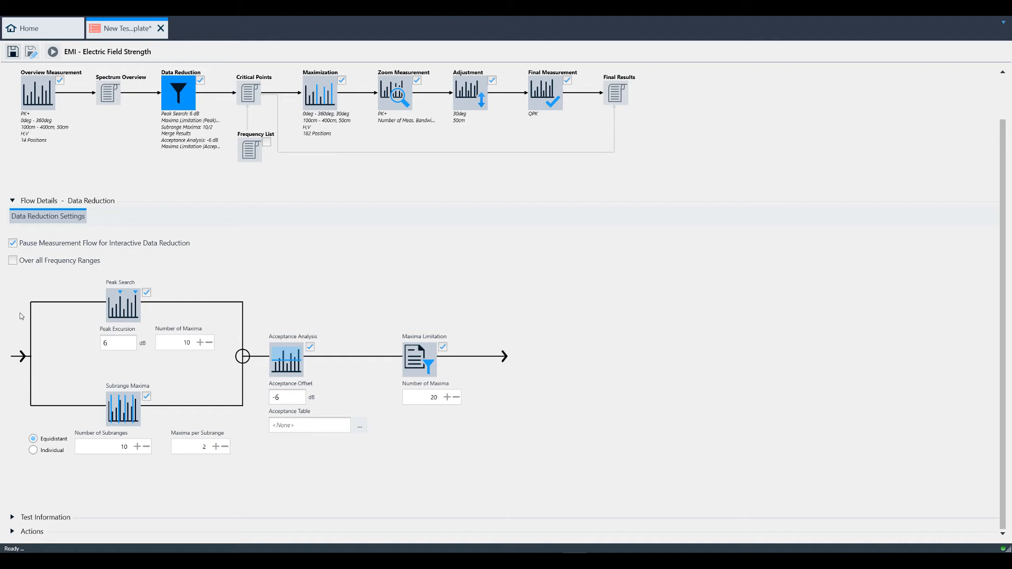
pyautogui.moveTo(123, 303)
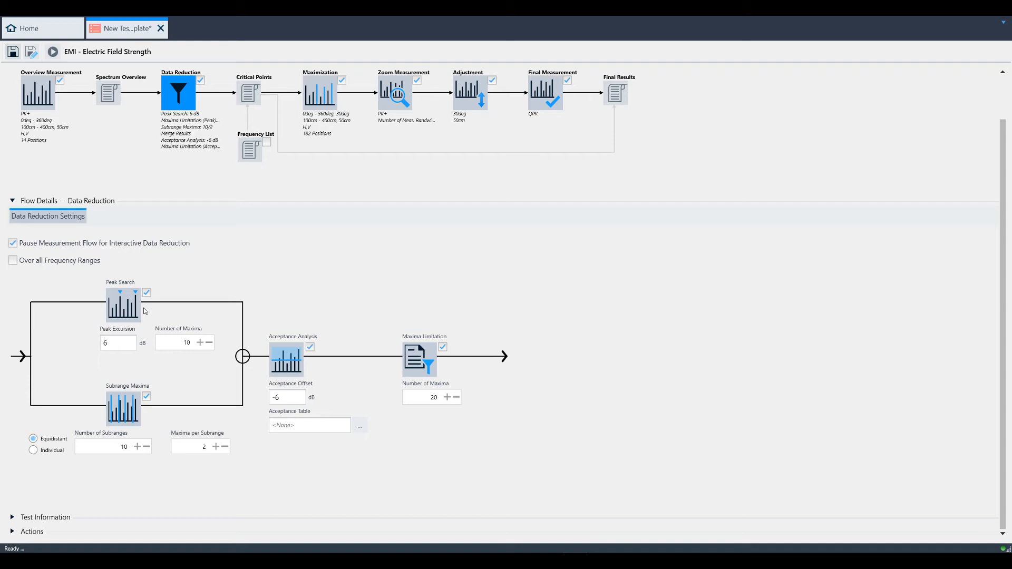
pyautogui.moveTo(129, 357)
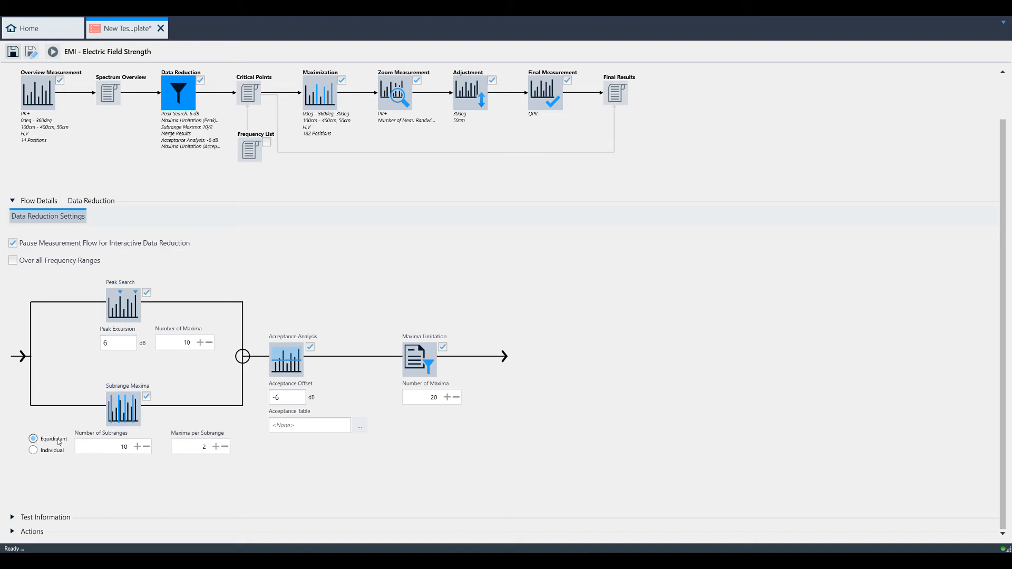
pyautogui.moveTo(63, 455)
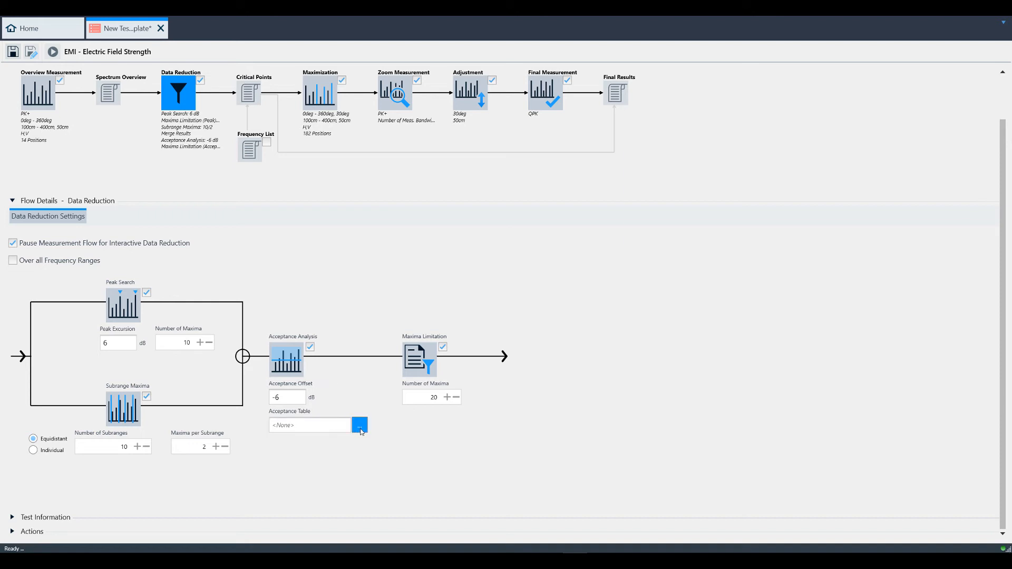
# Browse limit lines for the data reduction acceptance table, leaving it set to none.
pyautogui.click(360, 425)
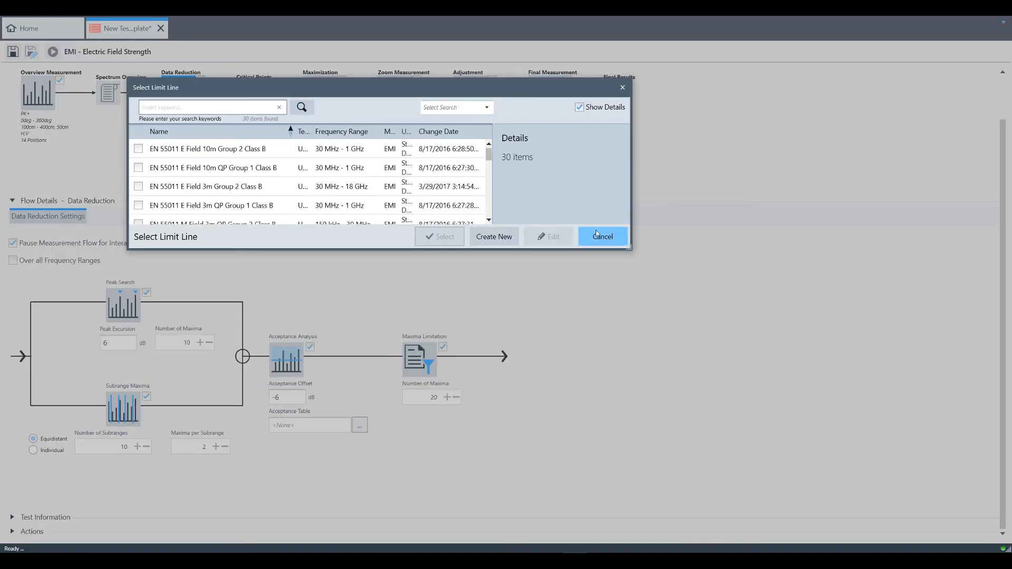
pyautogui.click(602, 236)
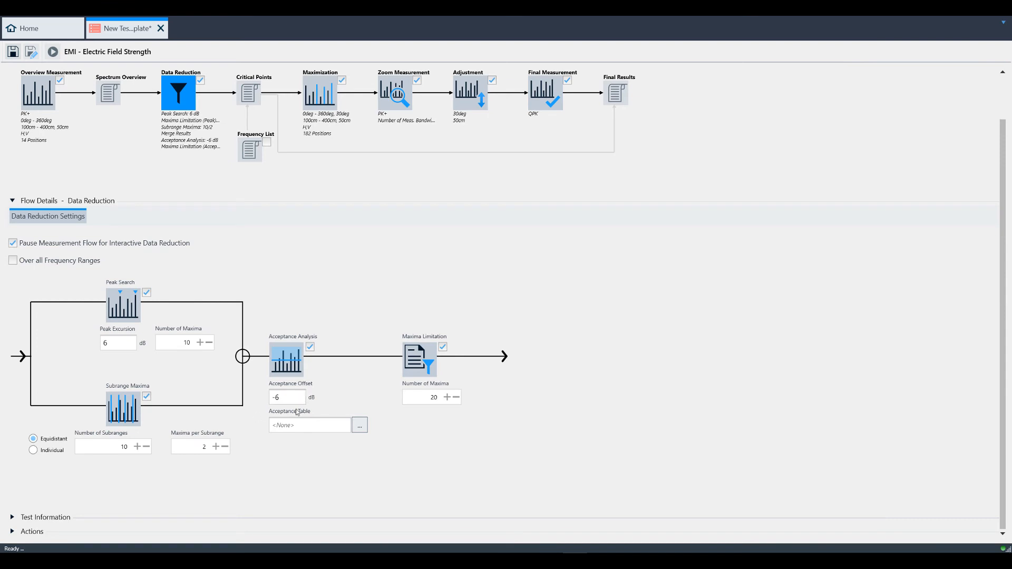
pyautogui.click(286, 397)
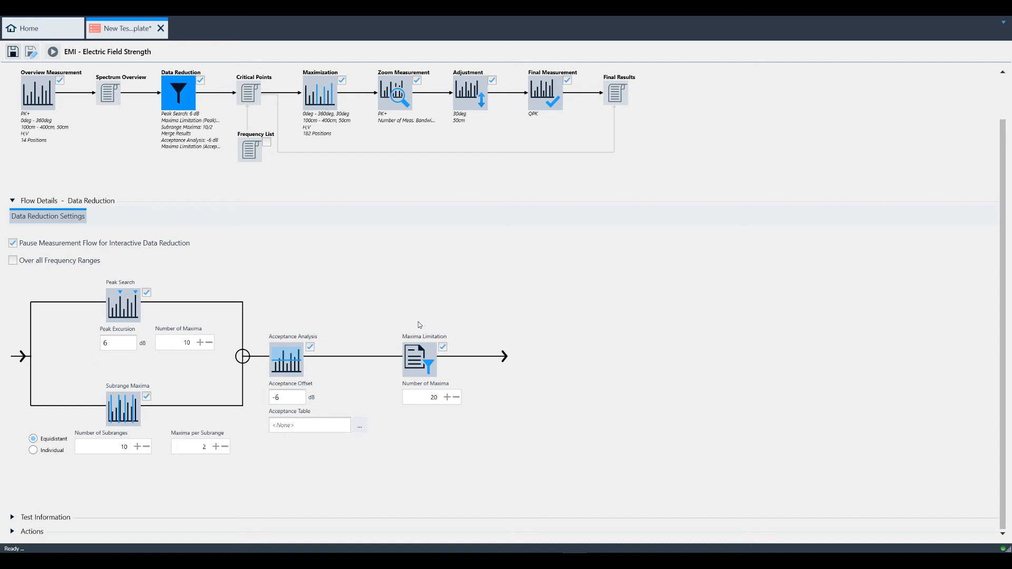
pyautogui.moveTo(219, 86)
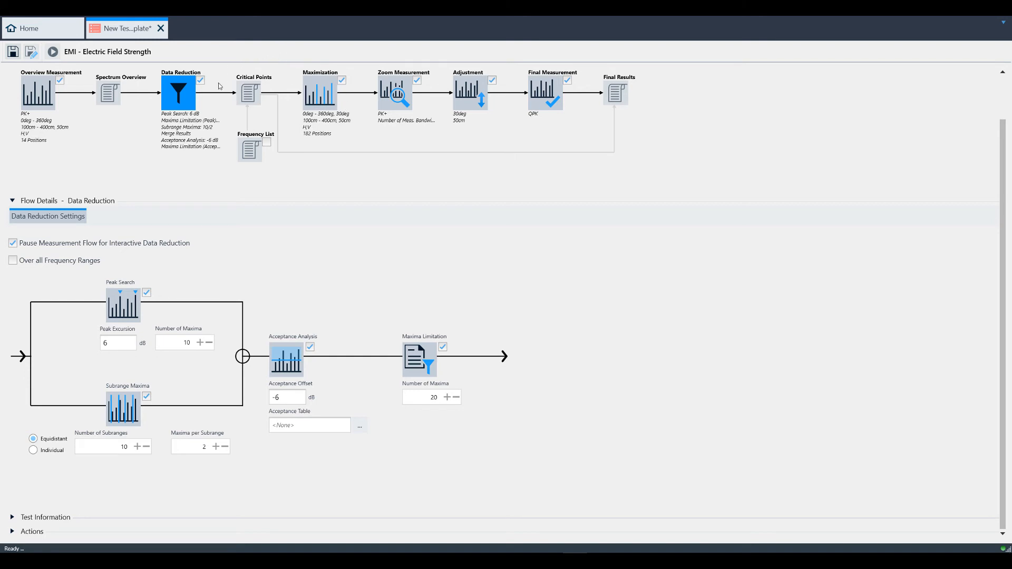
pyautogui.moveTo(236, 77)
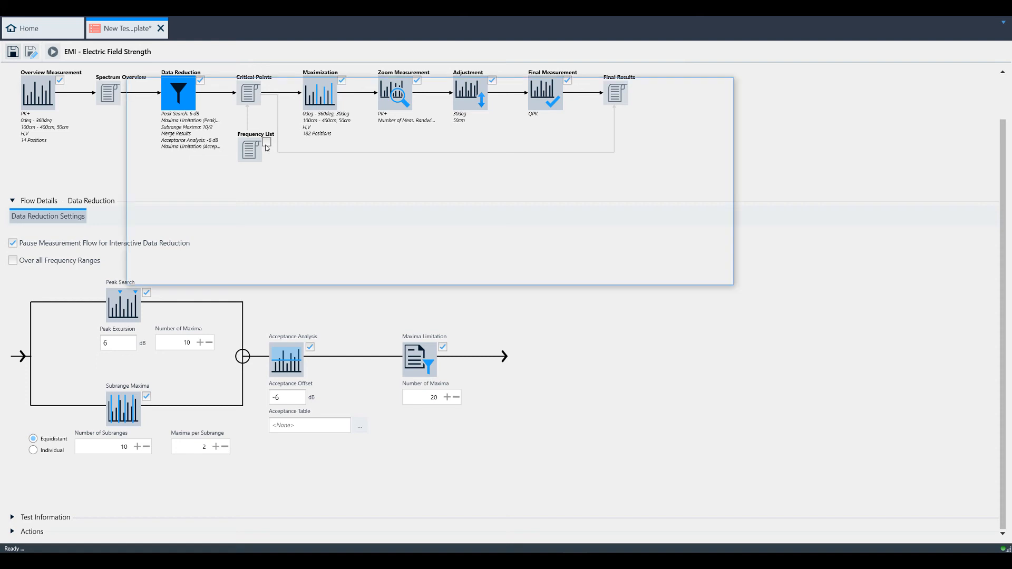
# Cancel the Select Frequency List dialog, bypassing Maximization, Zoom and Adjustment blocks.
pyautogui.click(249, 149)
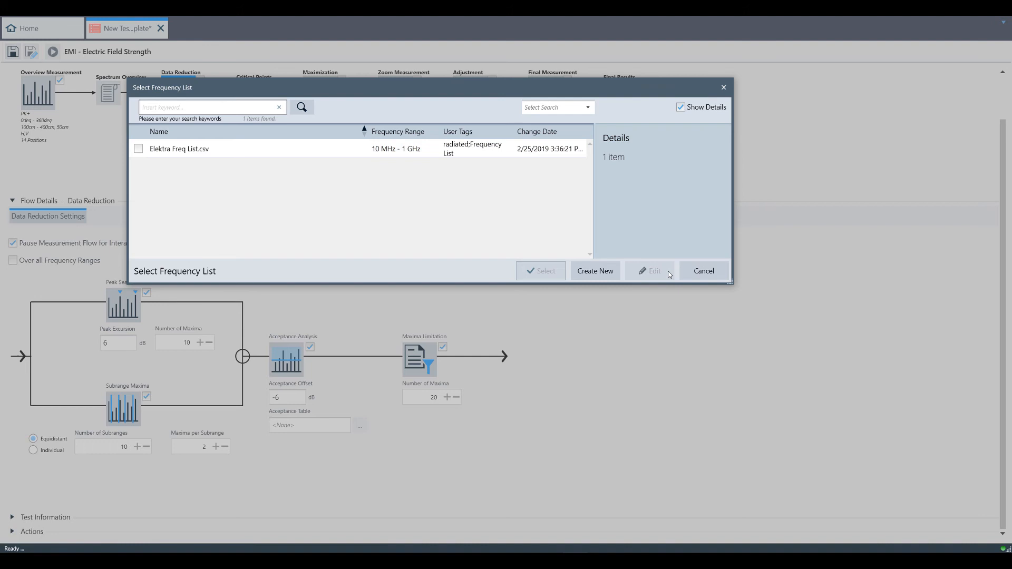
pyautogui.click(702, 270)
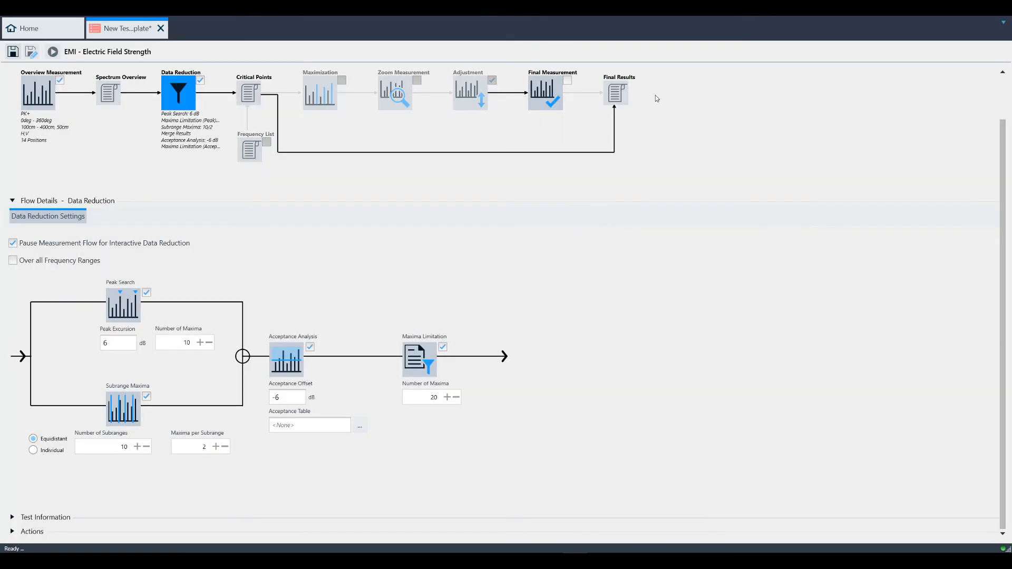
pyautogui.moveTo(567, 83)
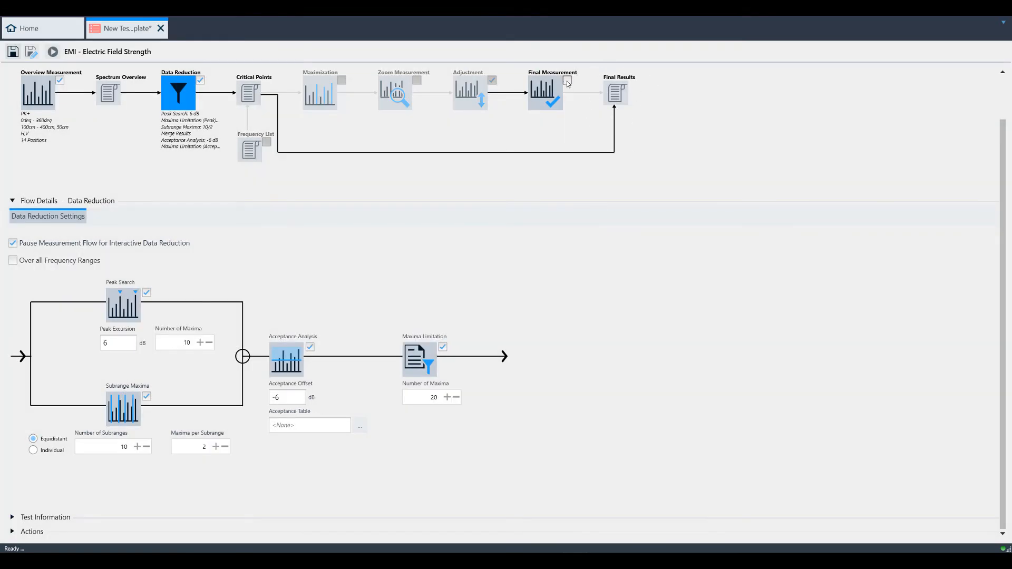
# Re-enable Final Measurement and Maximization and show Maximization's stepped azimuth, height and polarization loop settings.
pyautogui.click(544, 92)
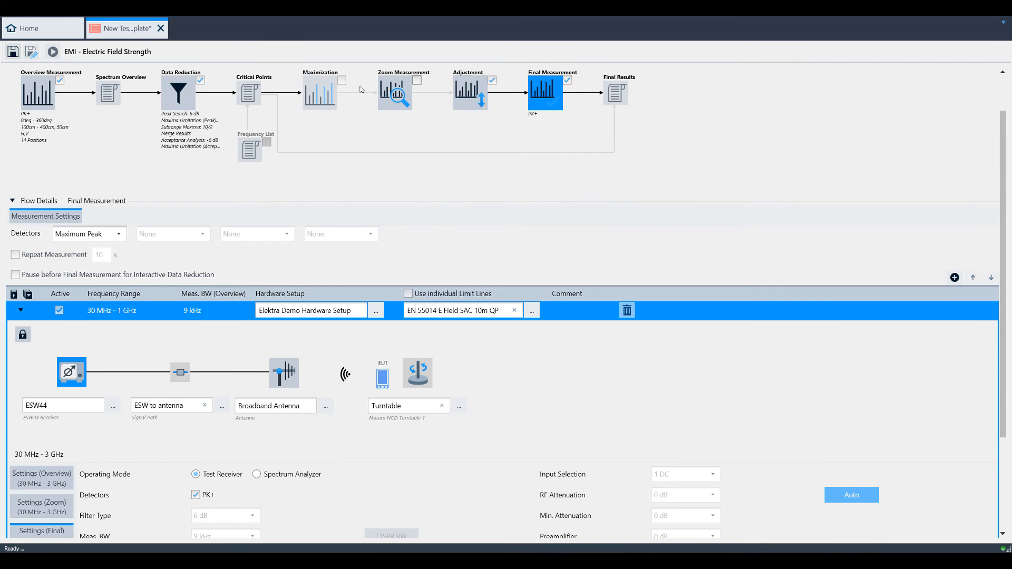
pyautogui.click(319, 94)
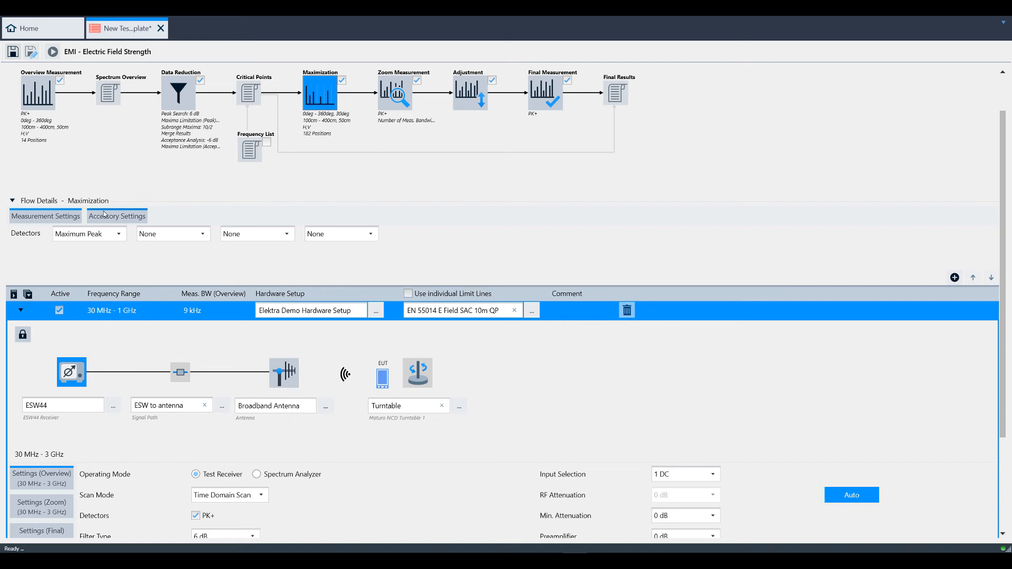
pyautogui.click(117, 216)
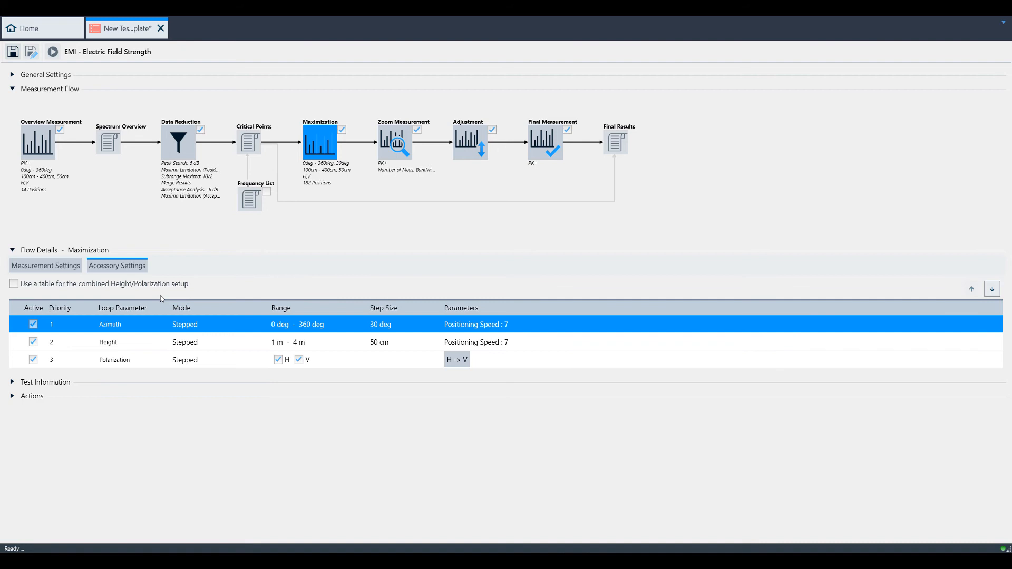
pyautogui.click(297, 324)
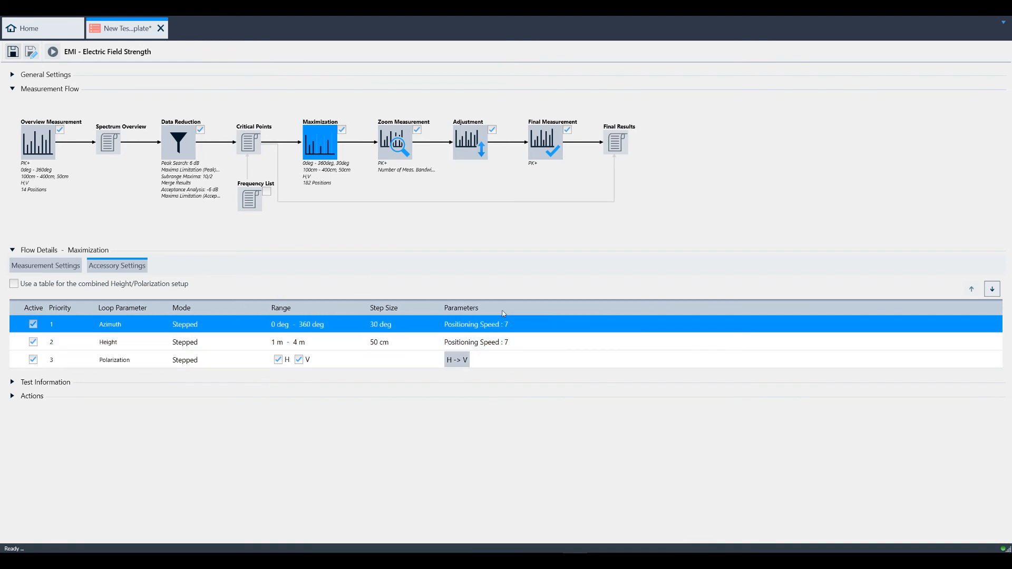
# Show the Zoom Measurement step with its 10-bandwidth zoom span and receiver measurement settings.
pyautogui.click(394, 141)
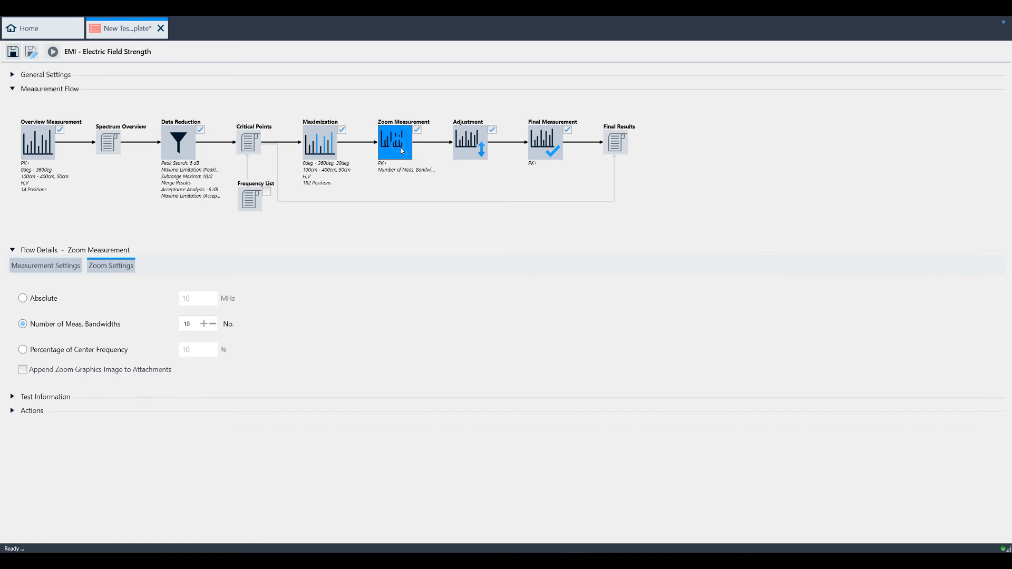
pyautogui.click(45, 265)
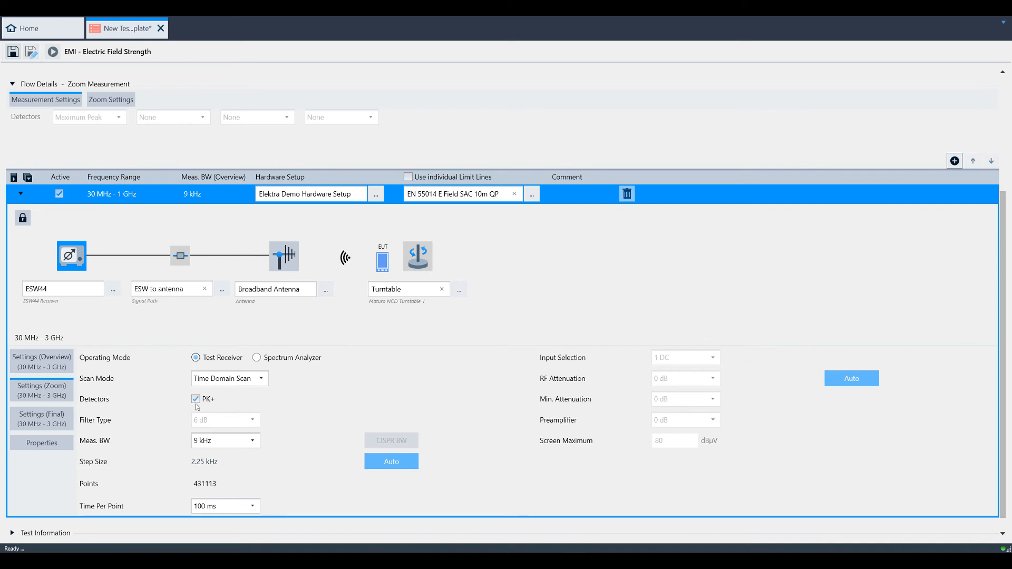
pyautogui.moveTo(214, 415)
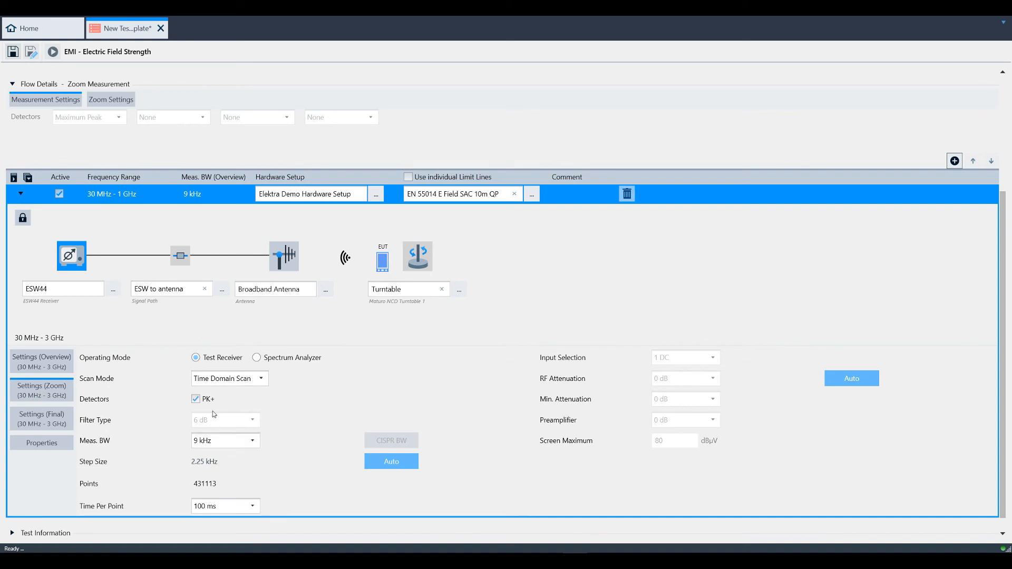
pyautogui.moveTo(133, 94)
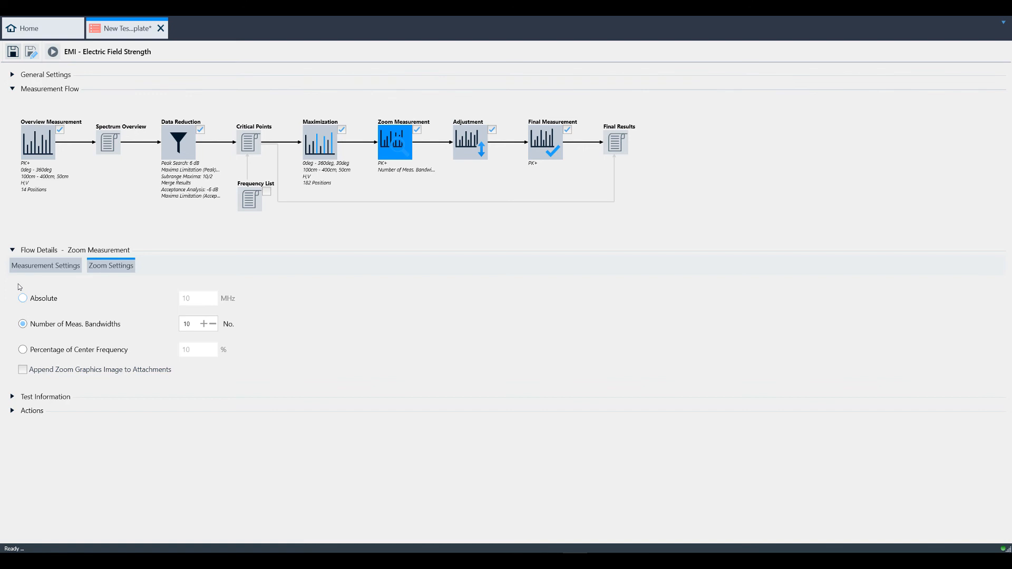
pyautogui.moveTo(43, 356)
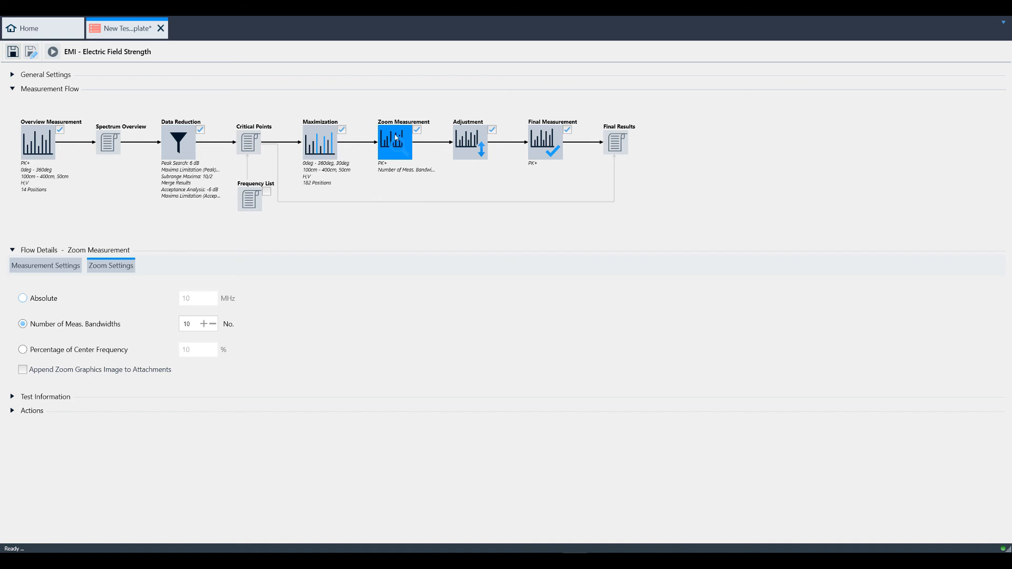
# Set the Adjustment step to predefined range: azimuth 0–30° and height 1 m–50 cm, continuous.
pyautogui.click(470, 141)
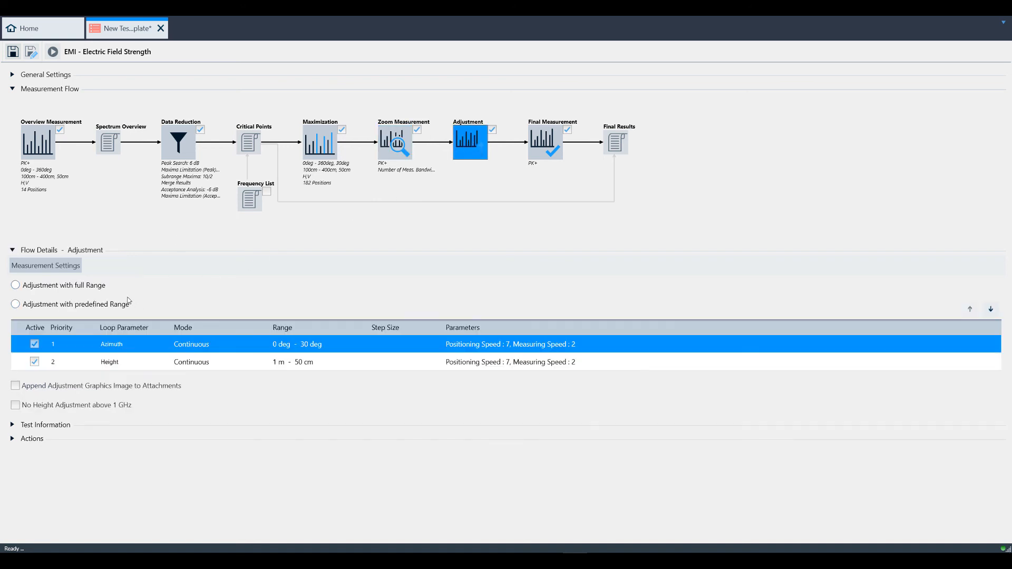
pyautogui.click(15, 285)
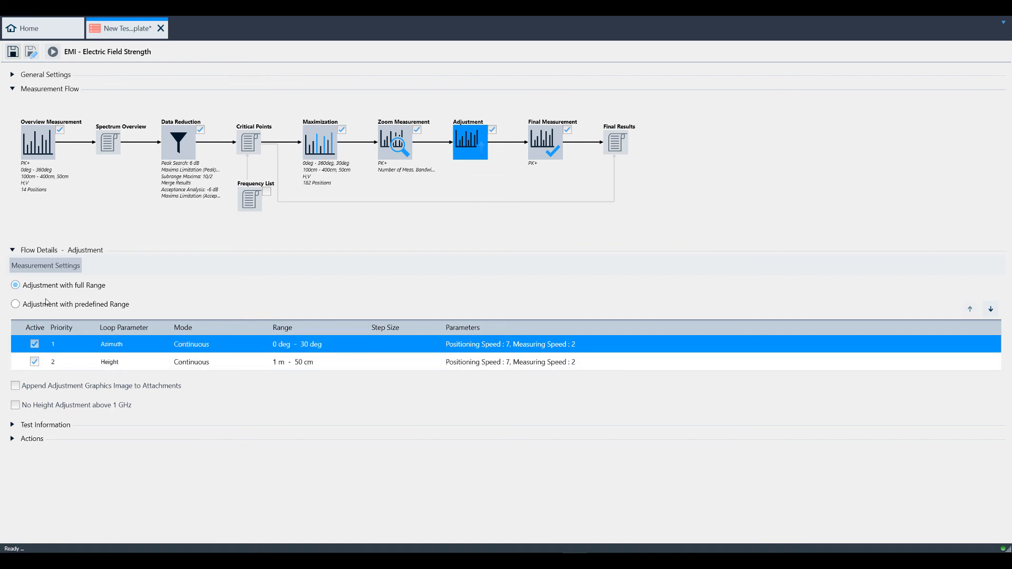
pyautogui.click(15, 304)
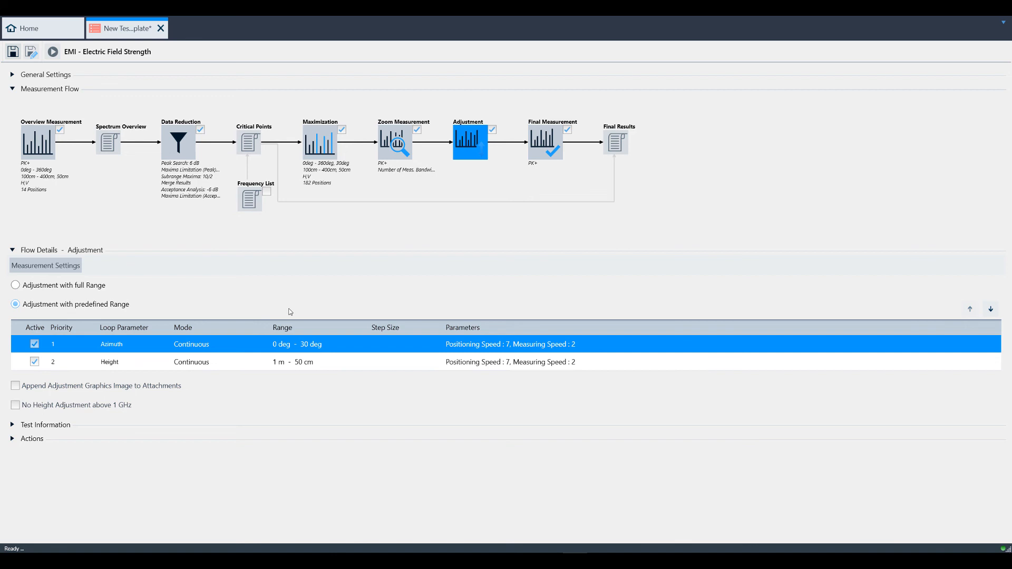
pyautogui.moveTo(268, 317)
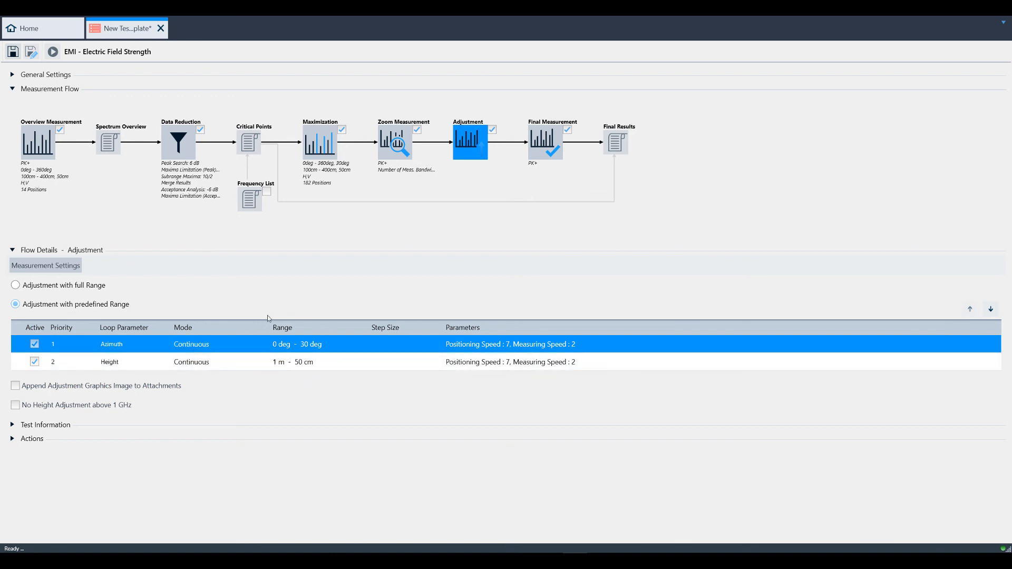
pyautogui.moveTo(321, 331)
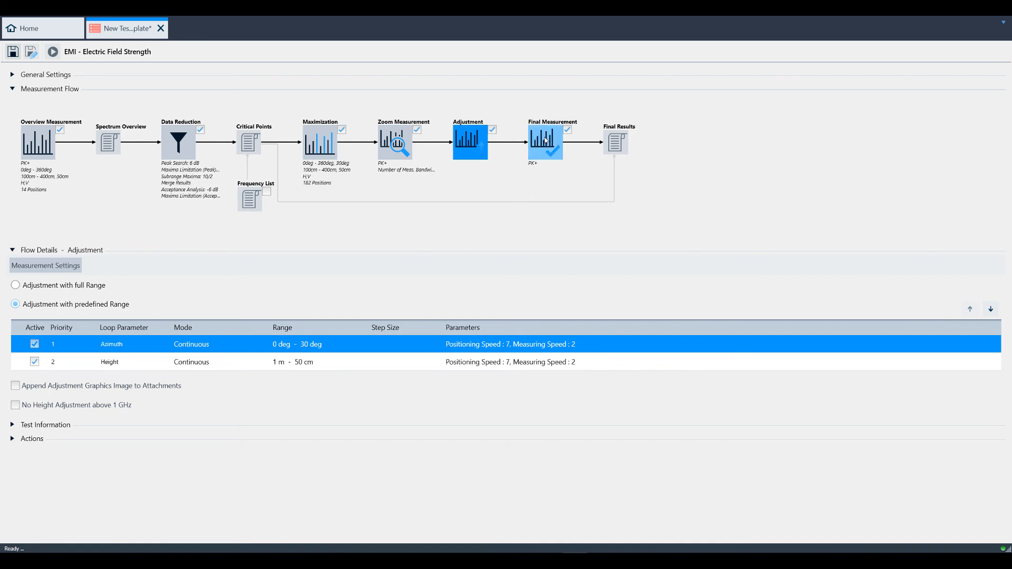
# Enable 'Pause before Final Measurement for Interactive Data Reduction' with Maximum Peak detection.
pyautogui.click(545, 142)
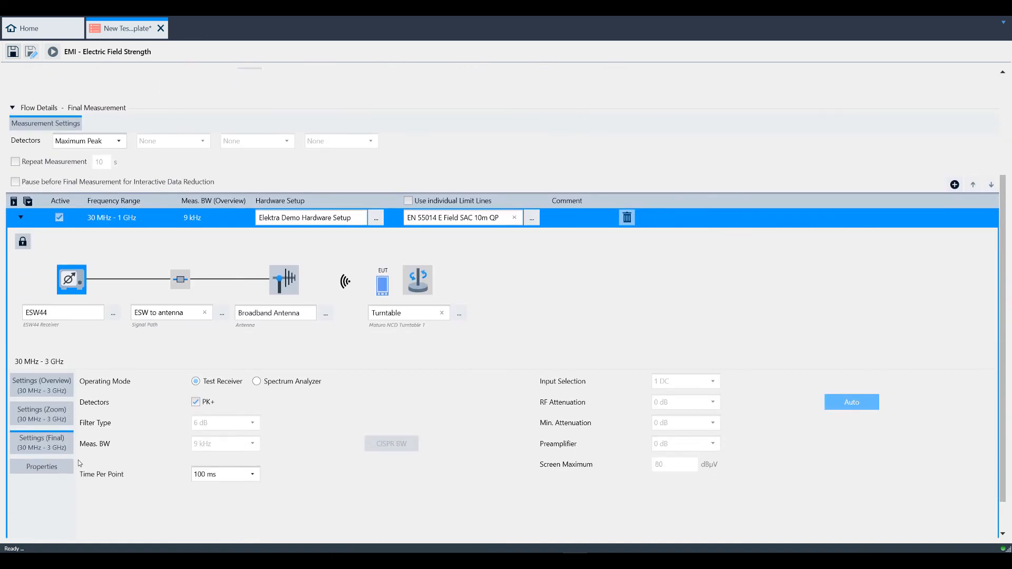
pyautogui.click(15, 182)
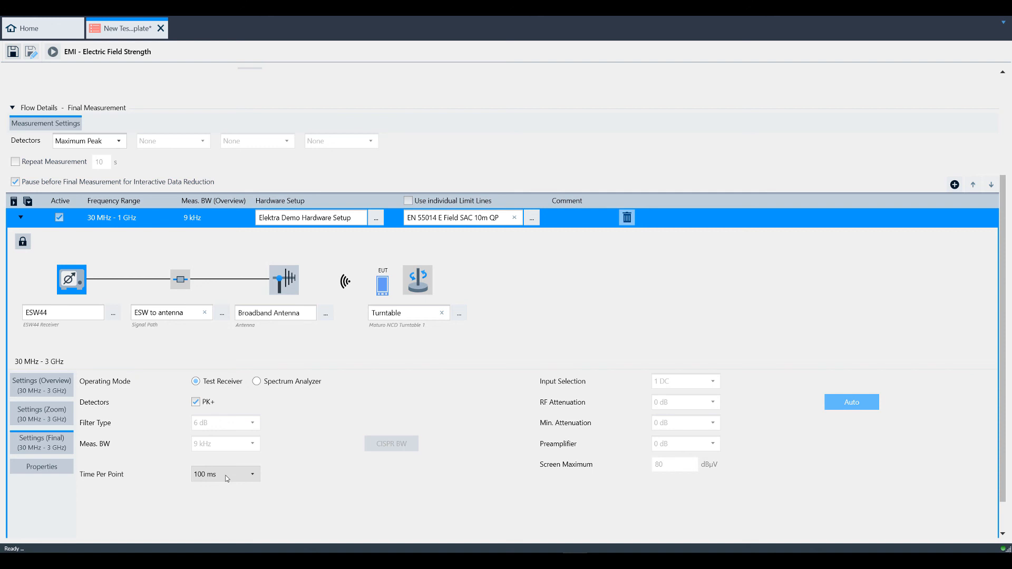
pyautogui.scroll(3)
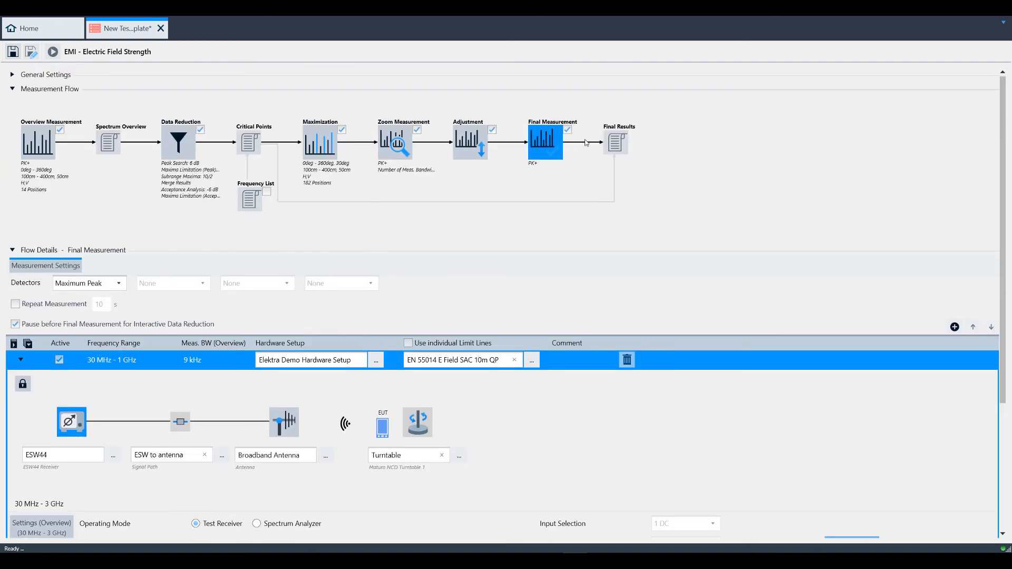
pyautogui.moveTo(606, 121)
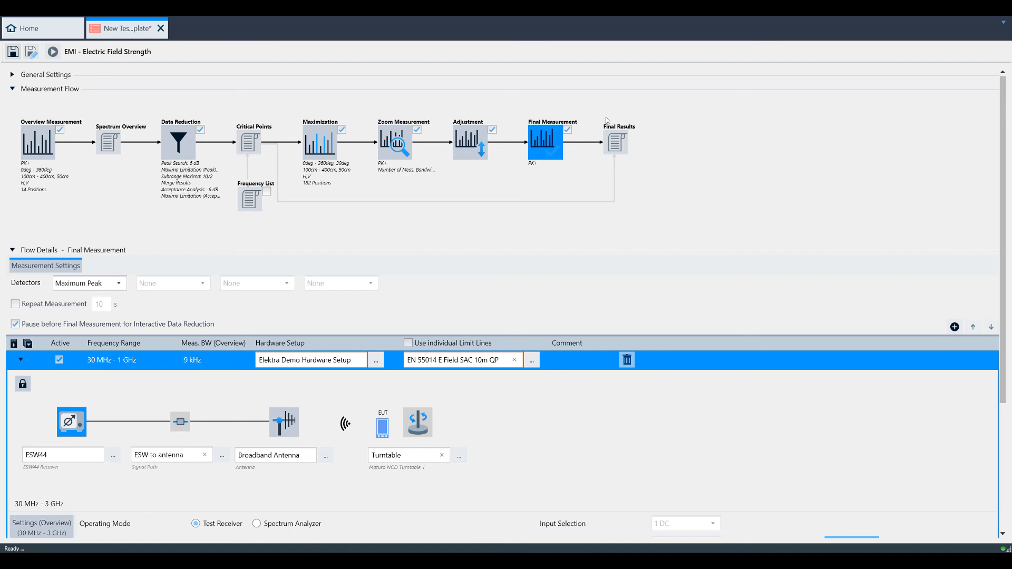